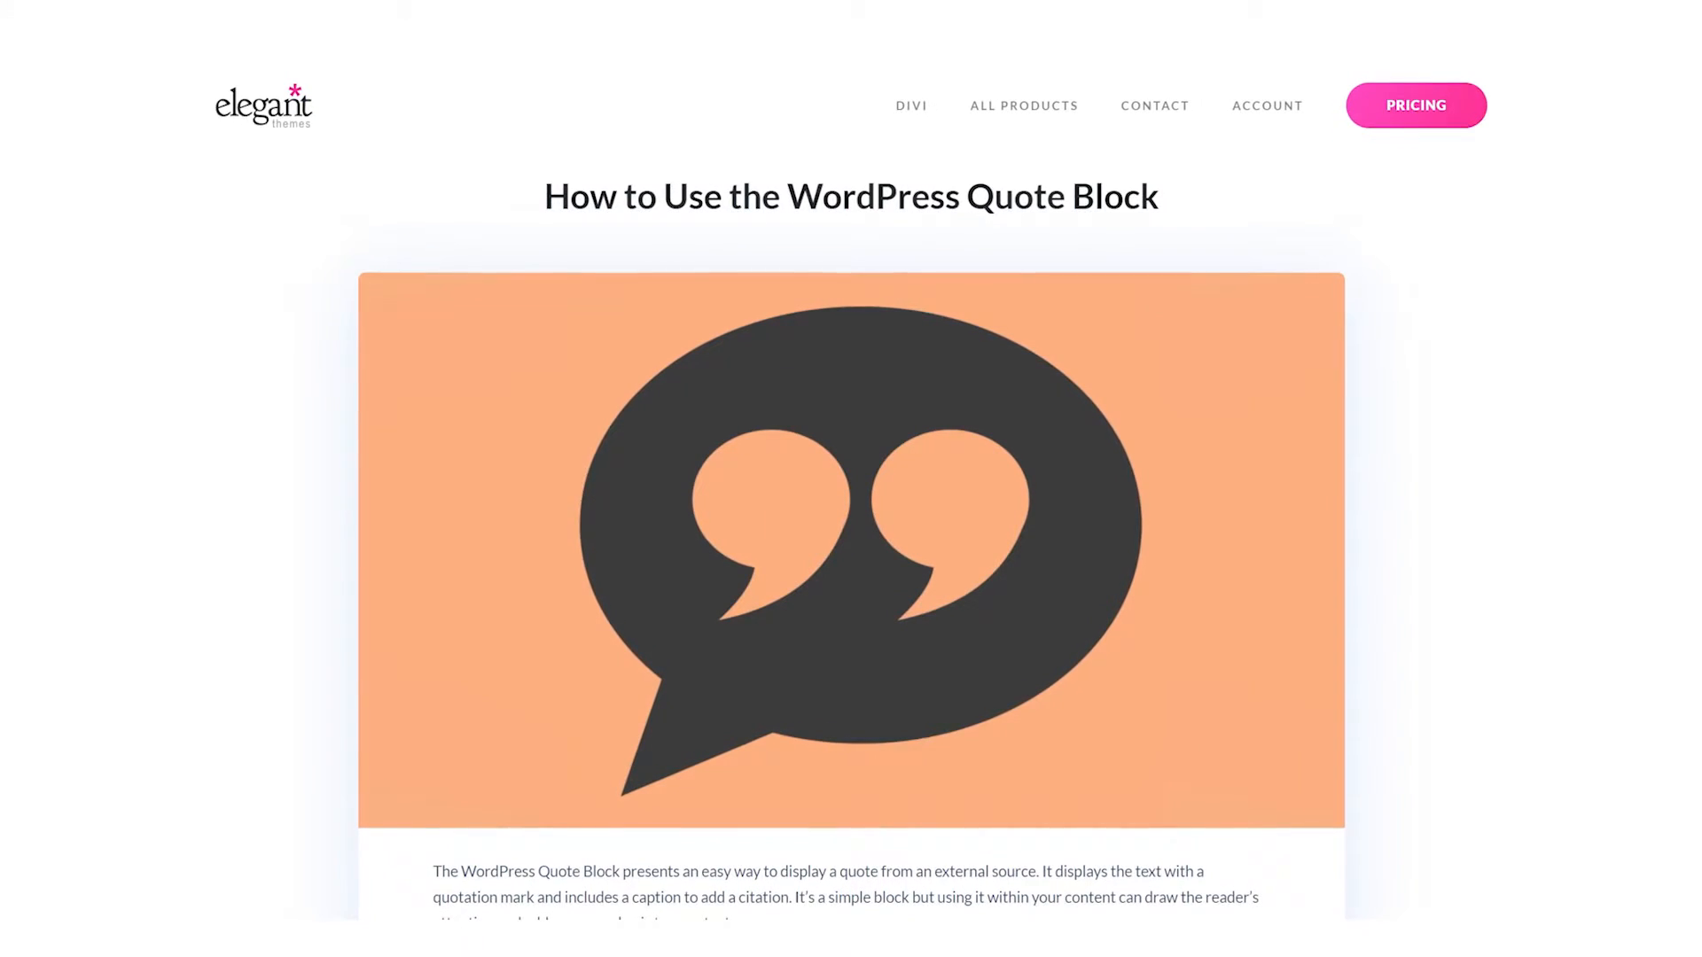
- Insert a Quote block below the intro paragraph using /quote
scroll("down", 3)
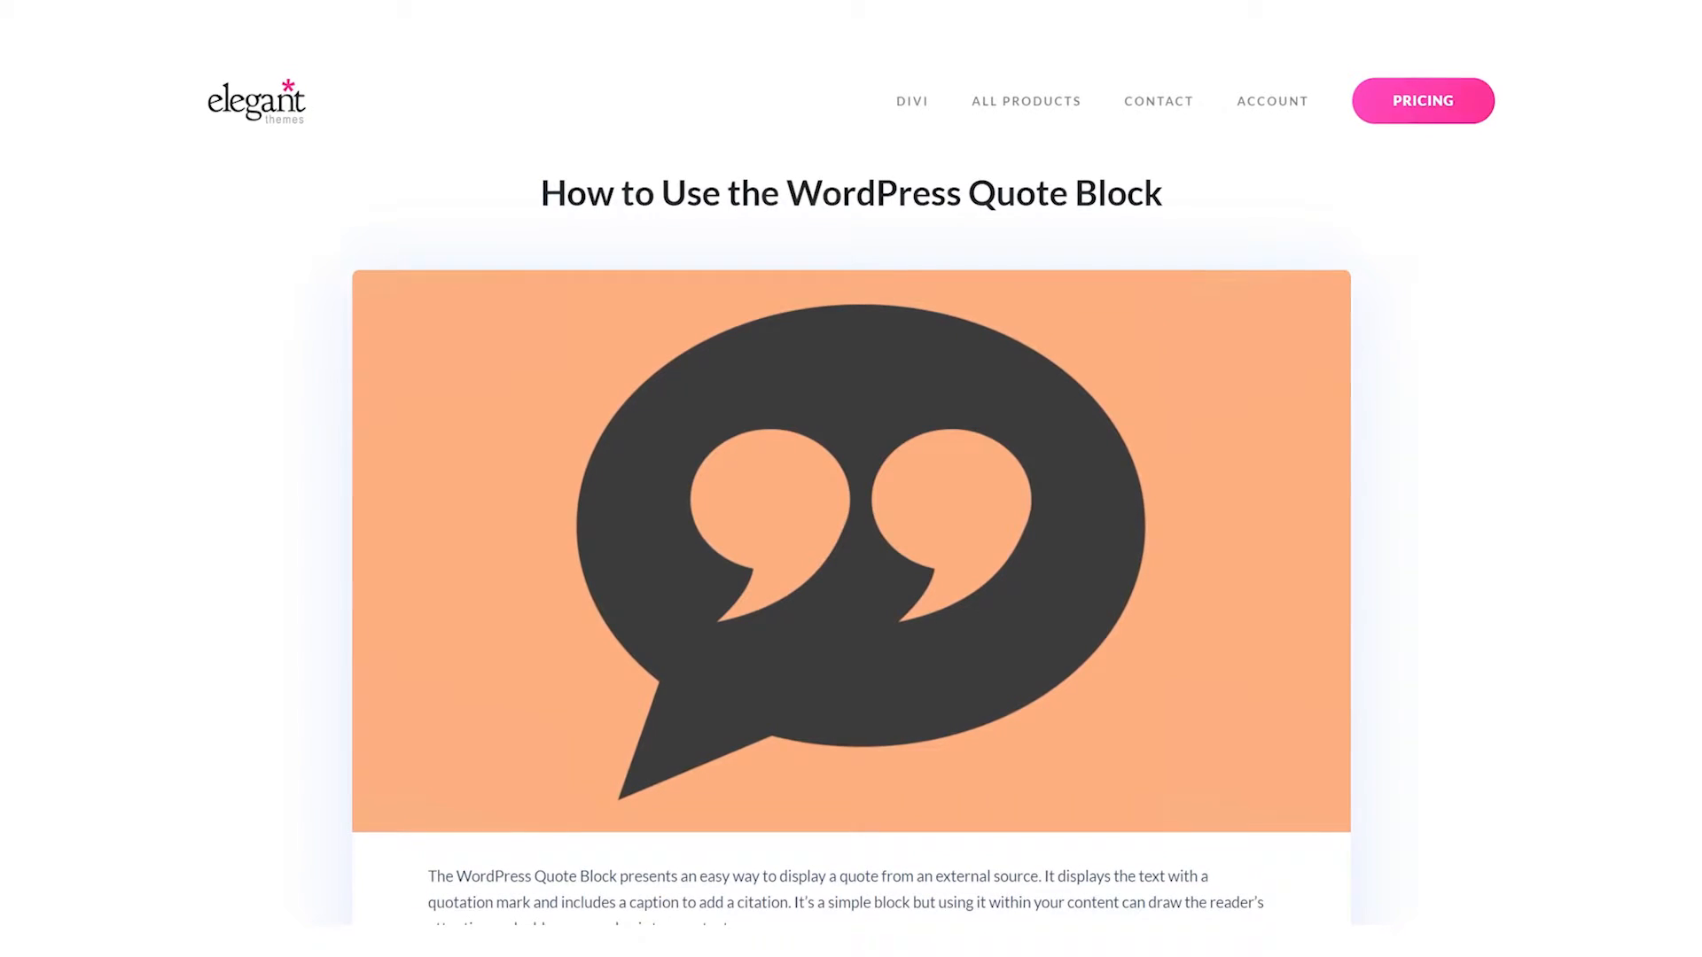
scroll("down", 3)
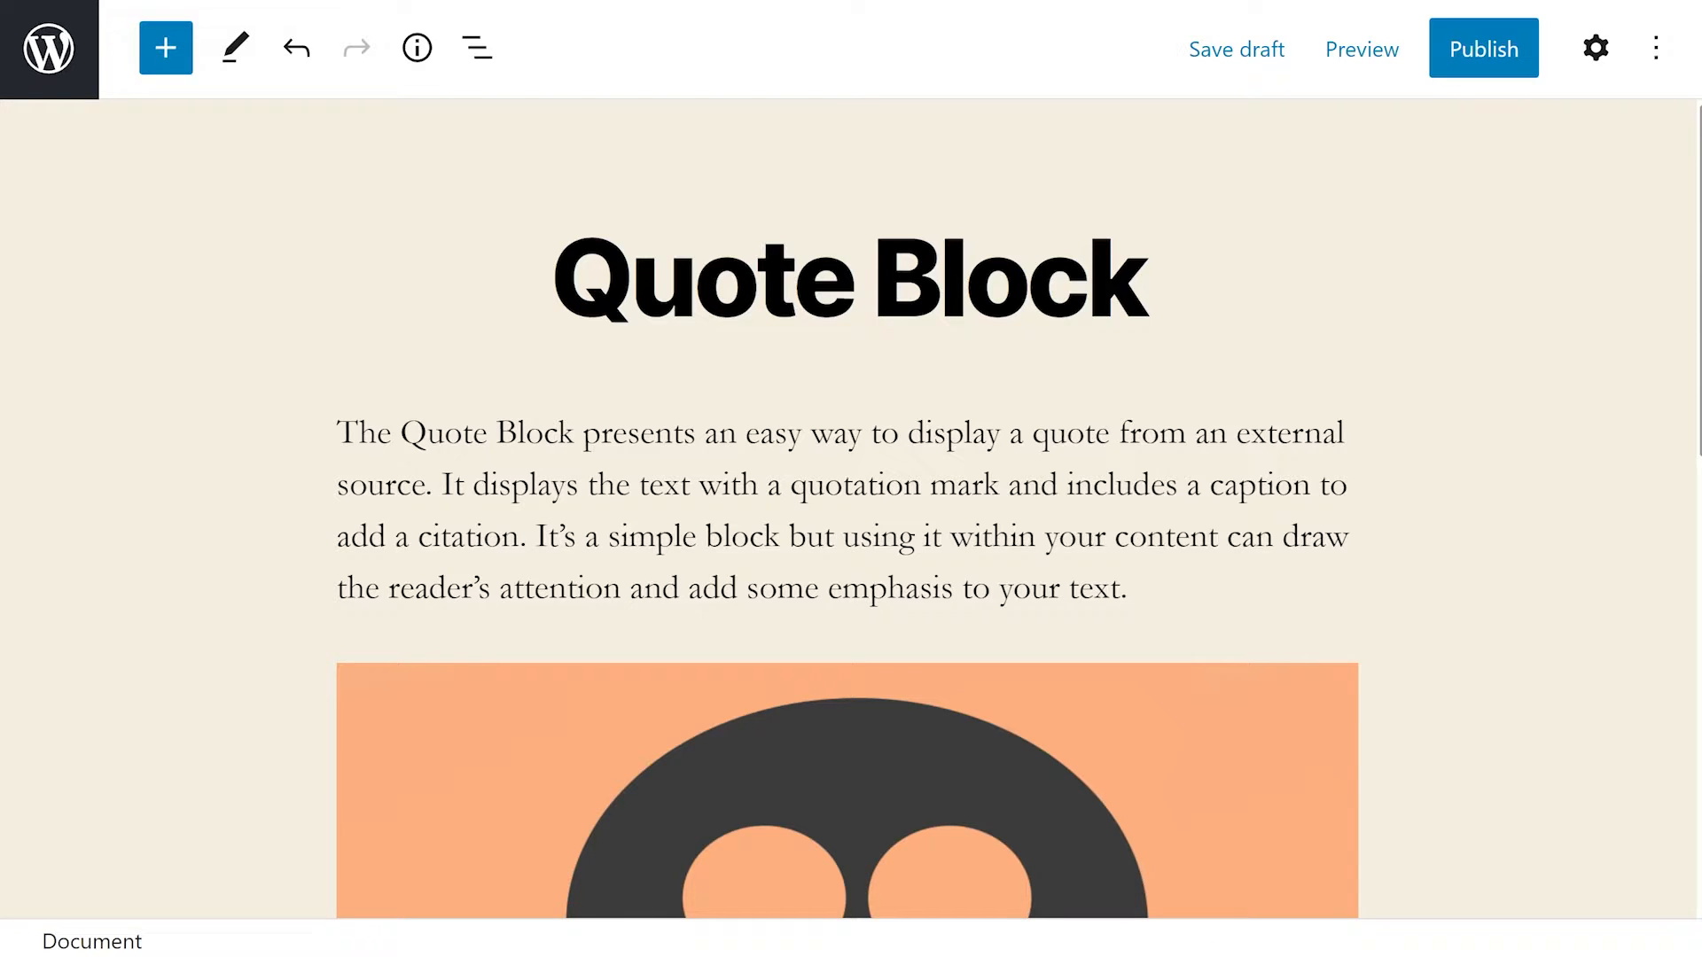
left_click(845, 638)
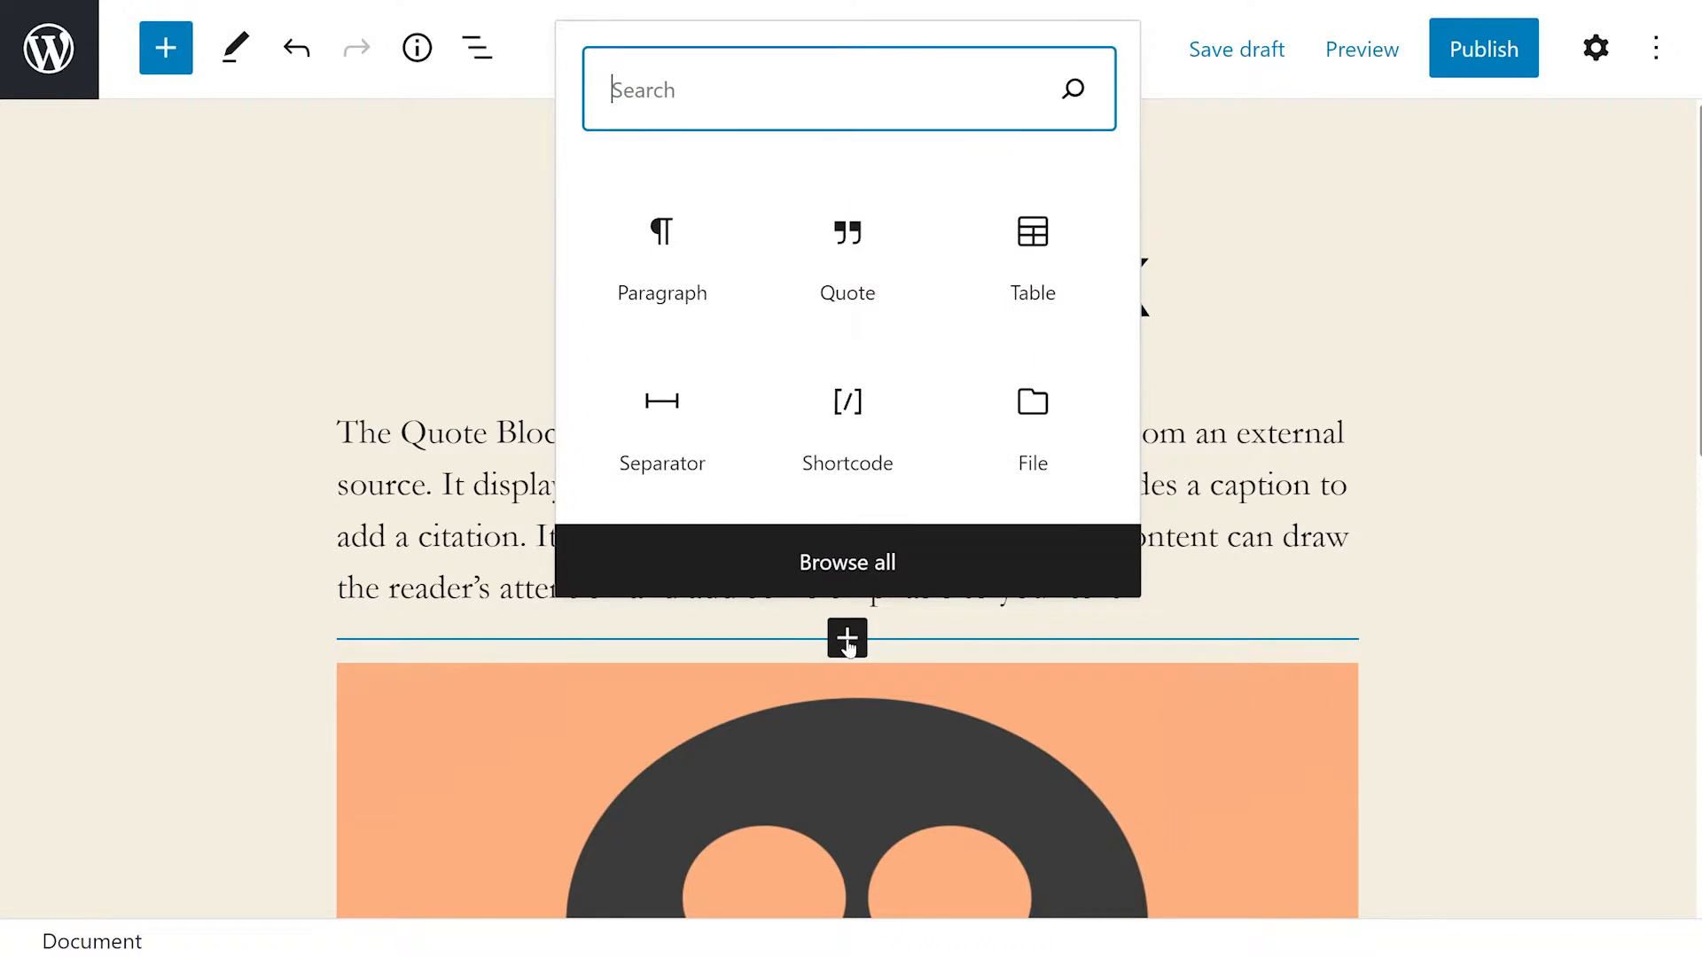
type("quote")
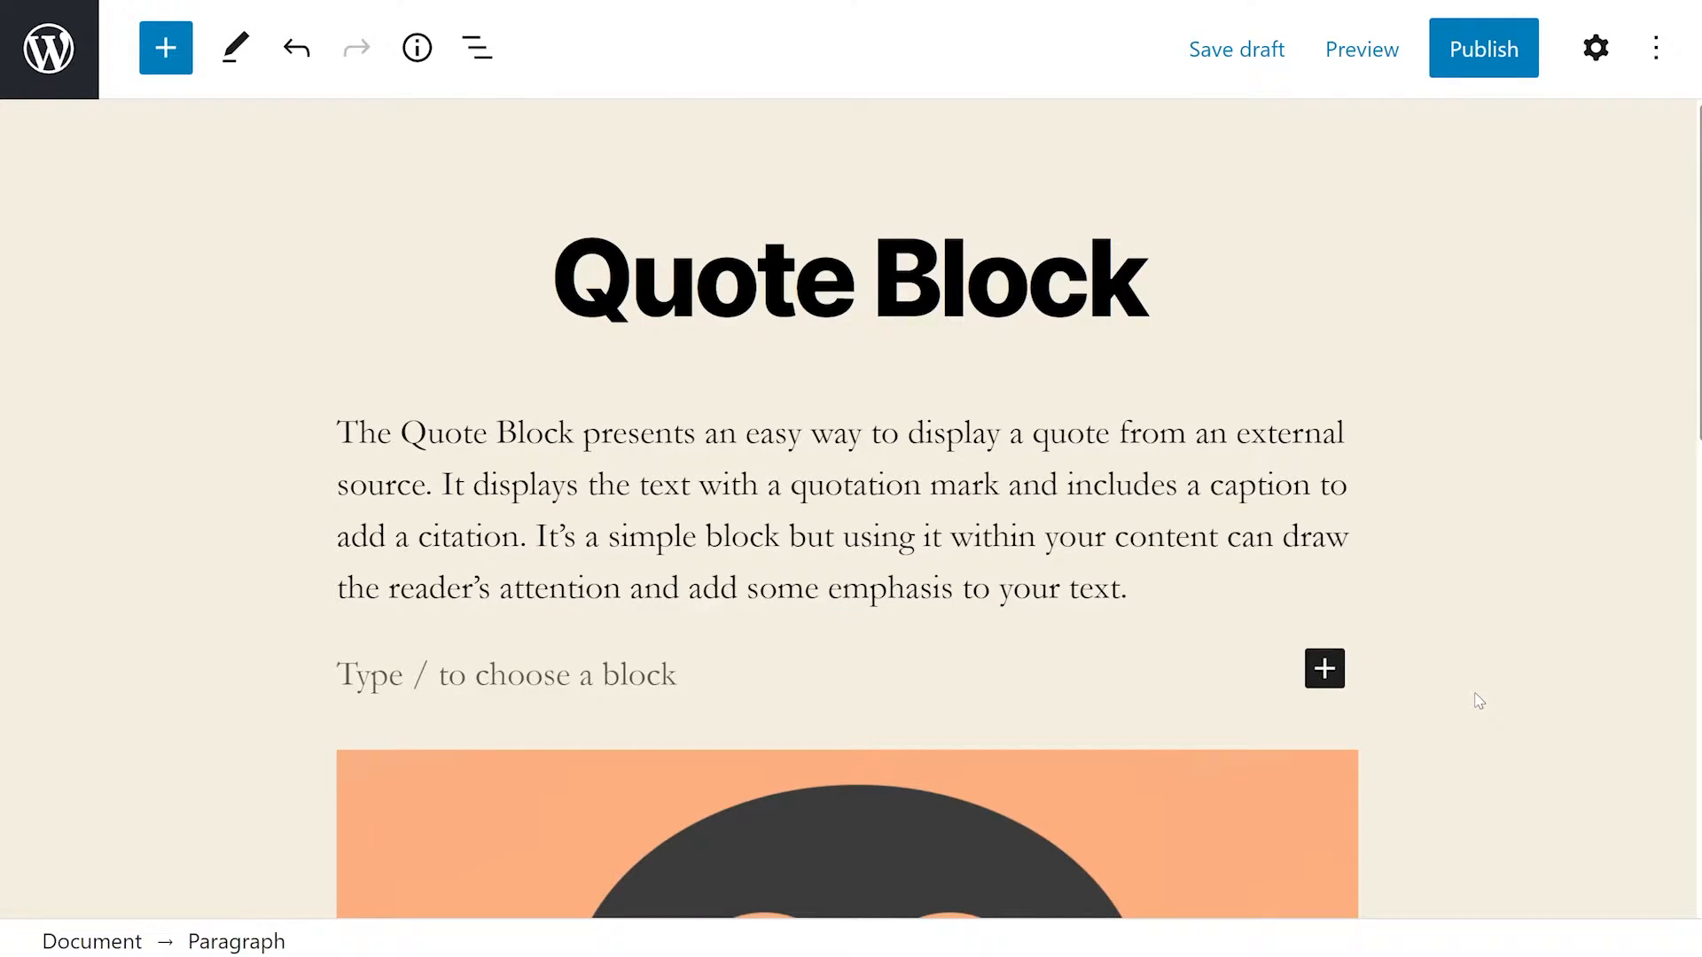
type("/quote")
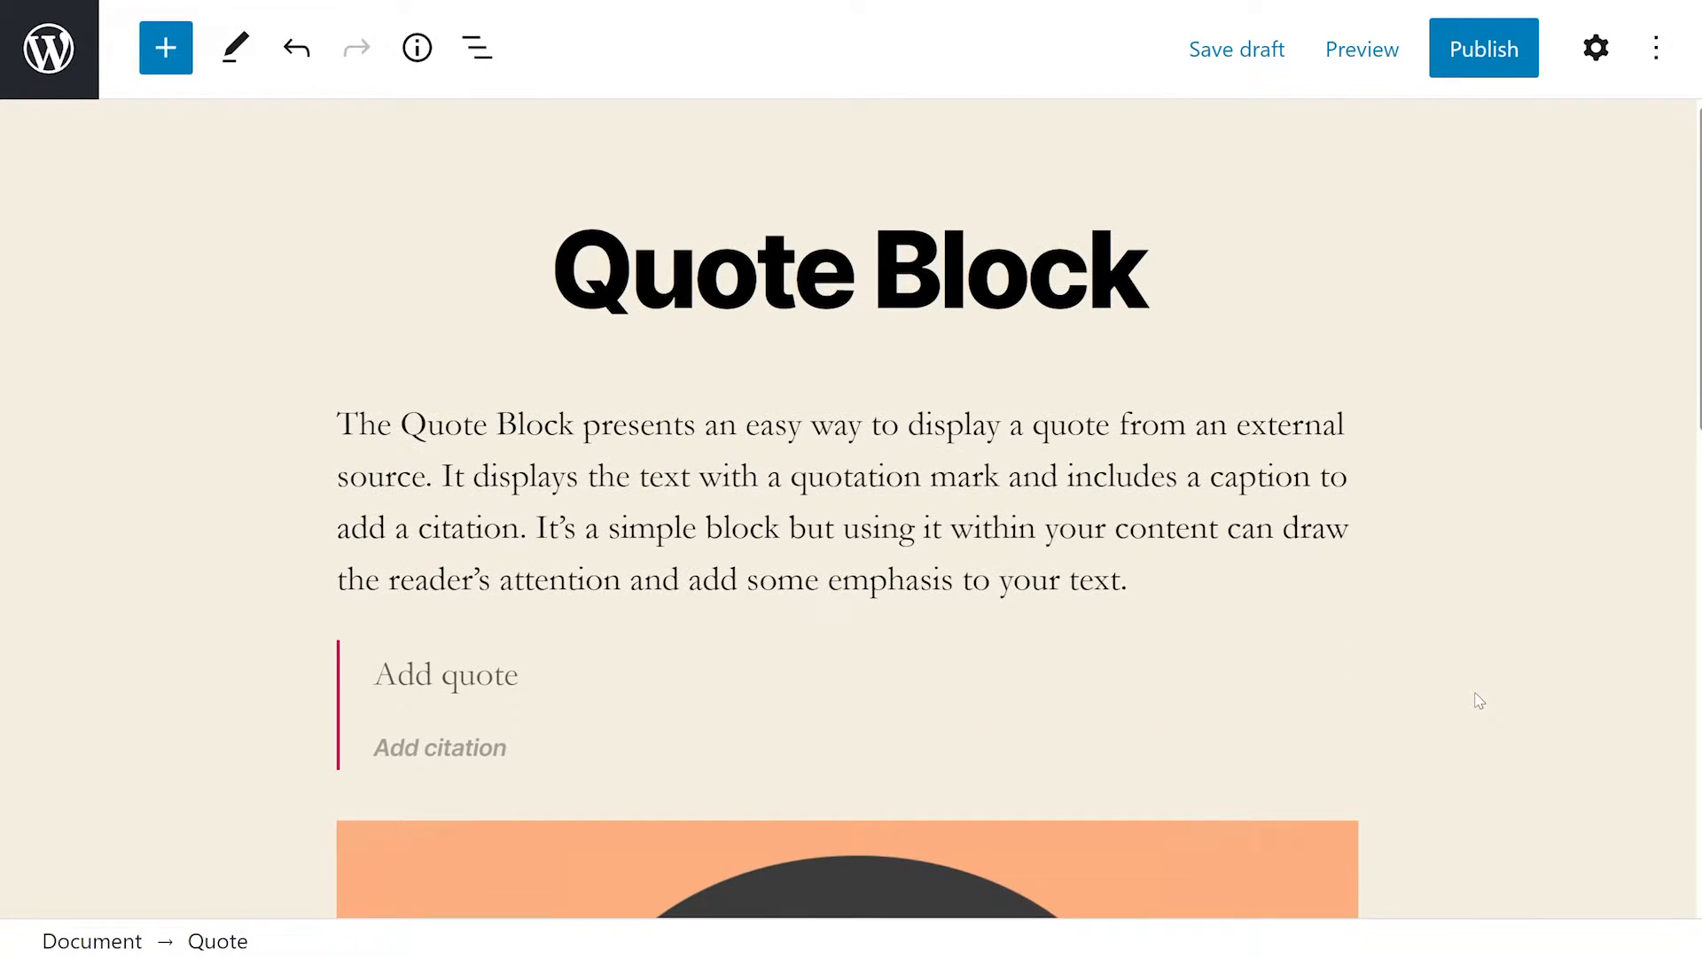
- Fill the quote with 'Whatever you do, do it well' and cite Walt Disney
left_click(445, 673)
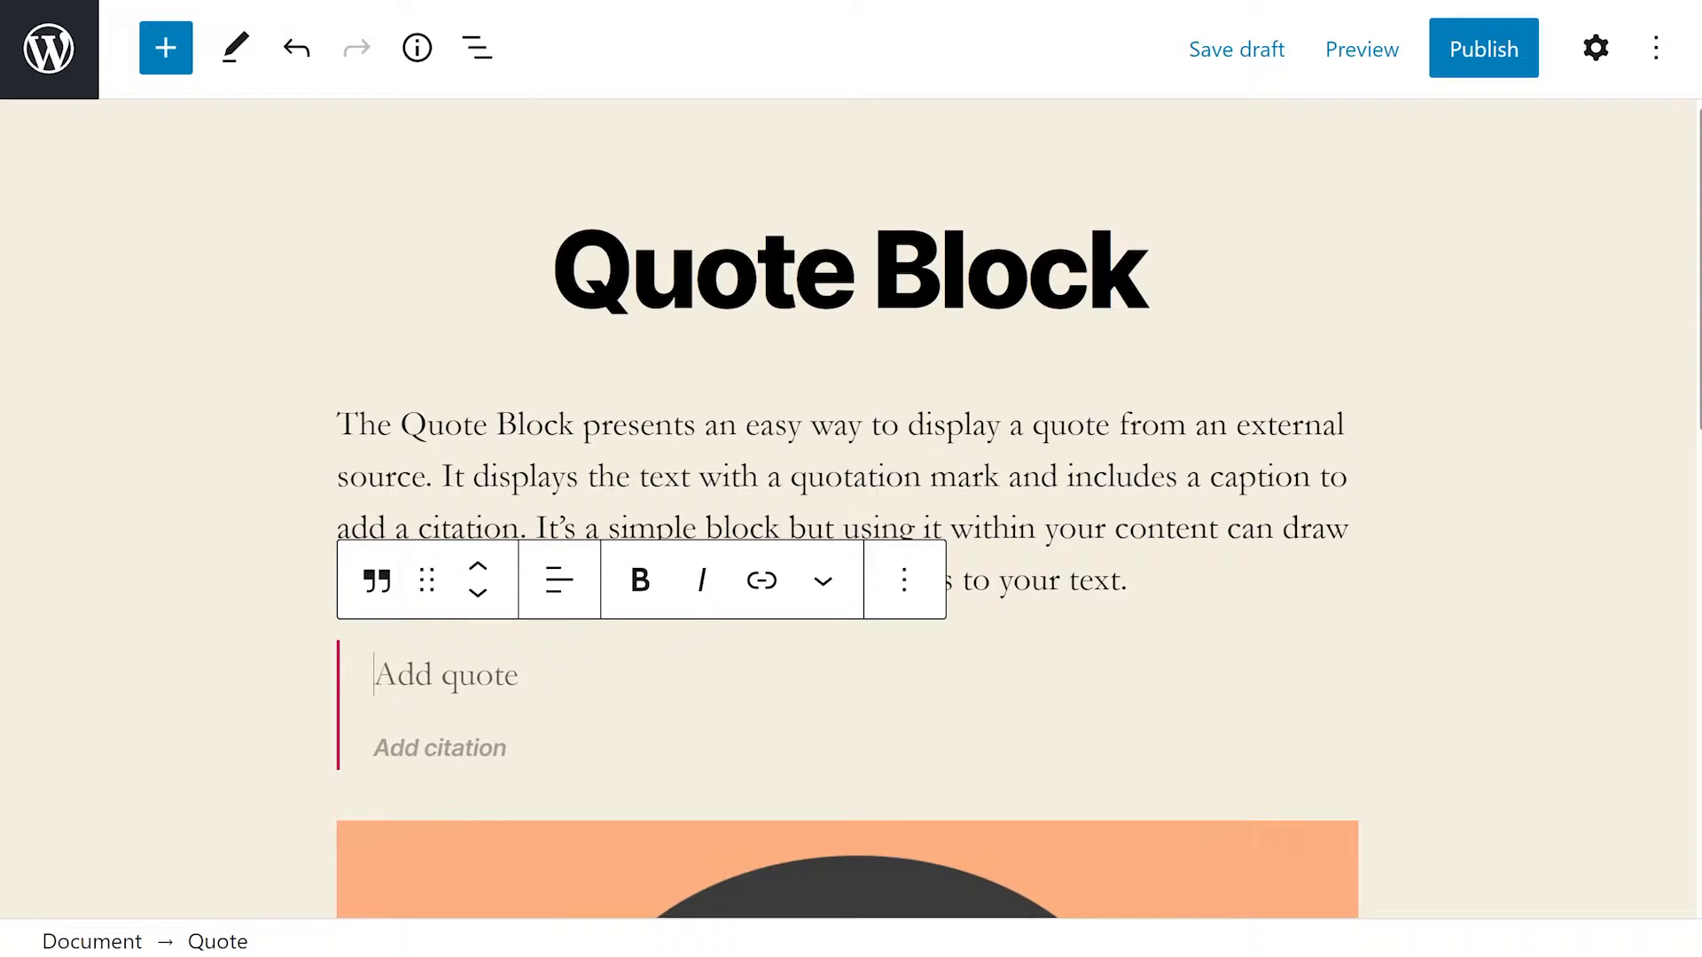
type("Whatever you do, do it well")
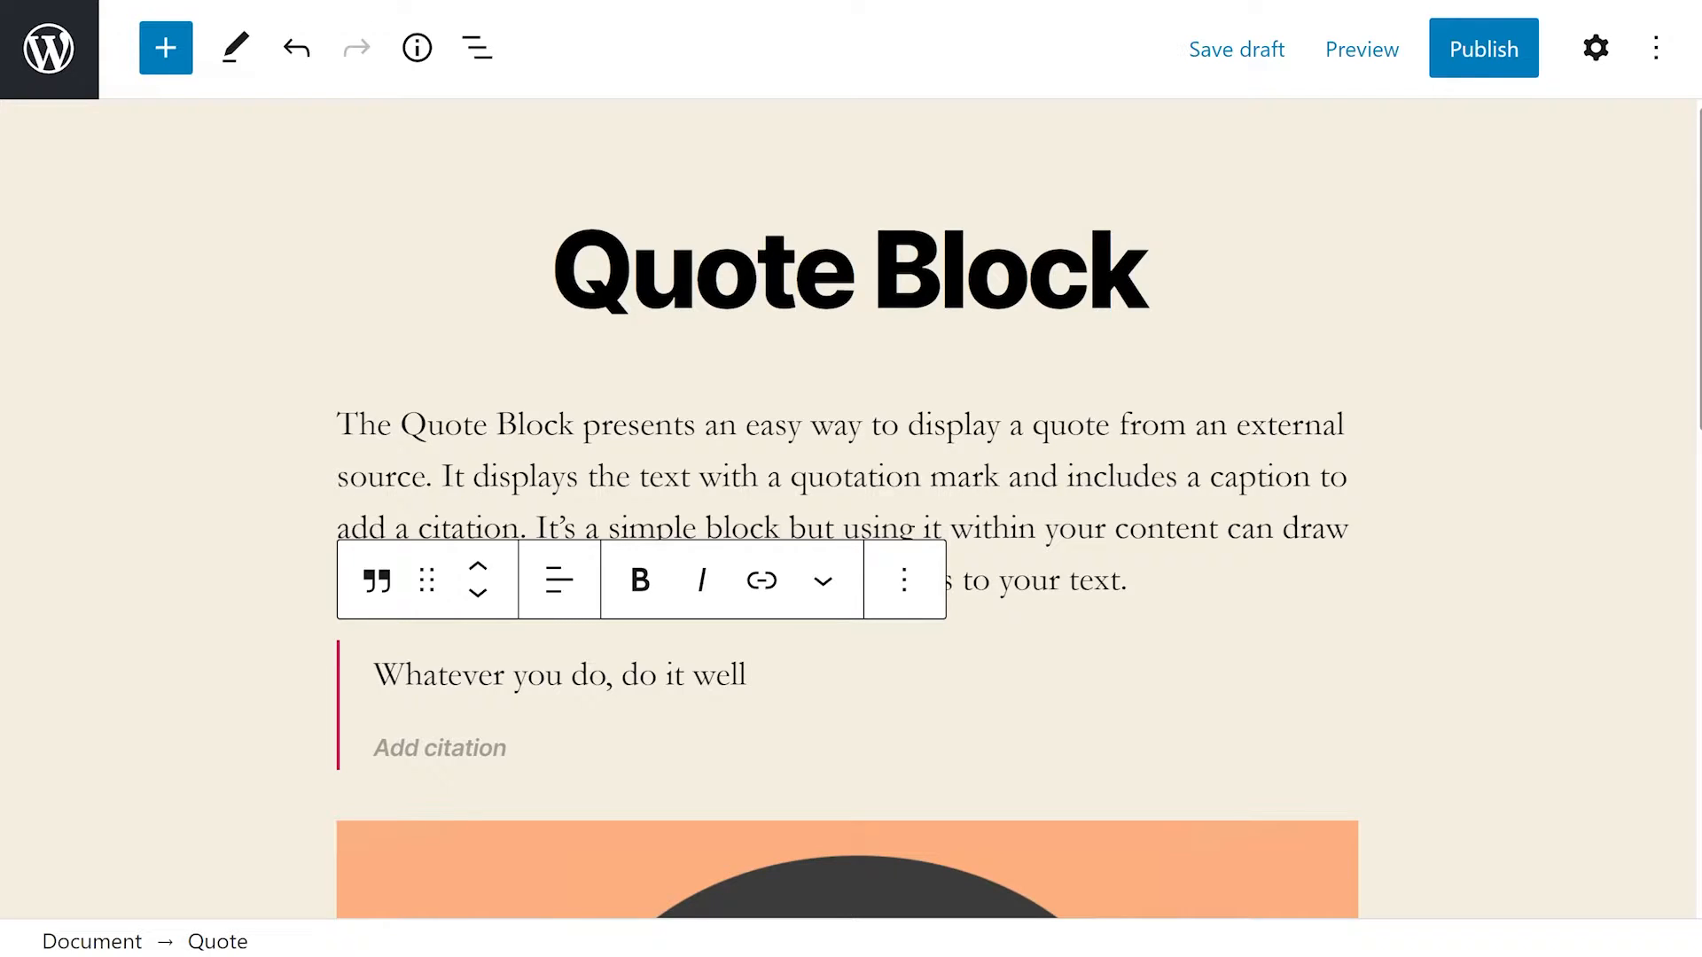
type("Walt Disney")
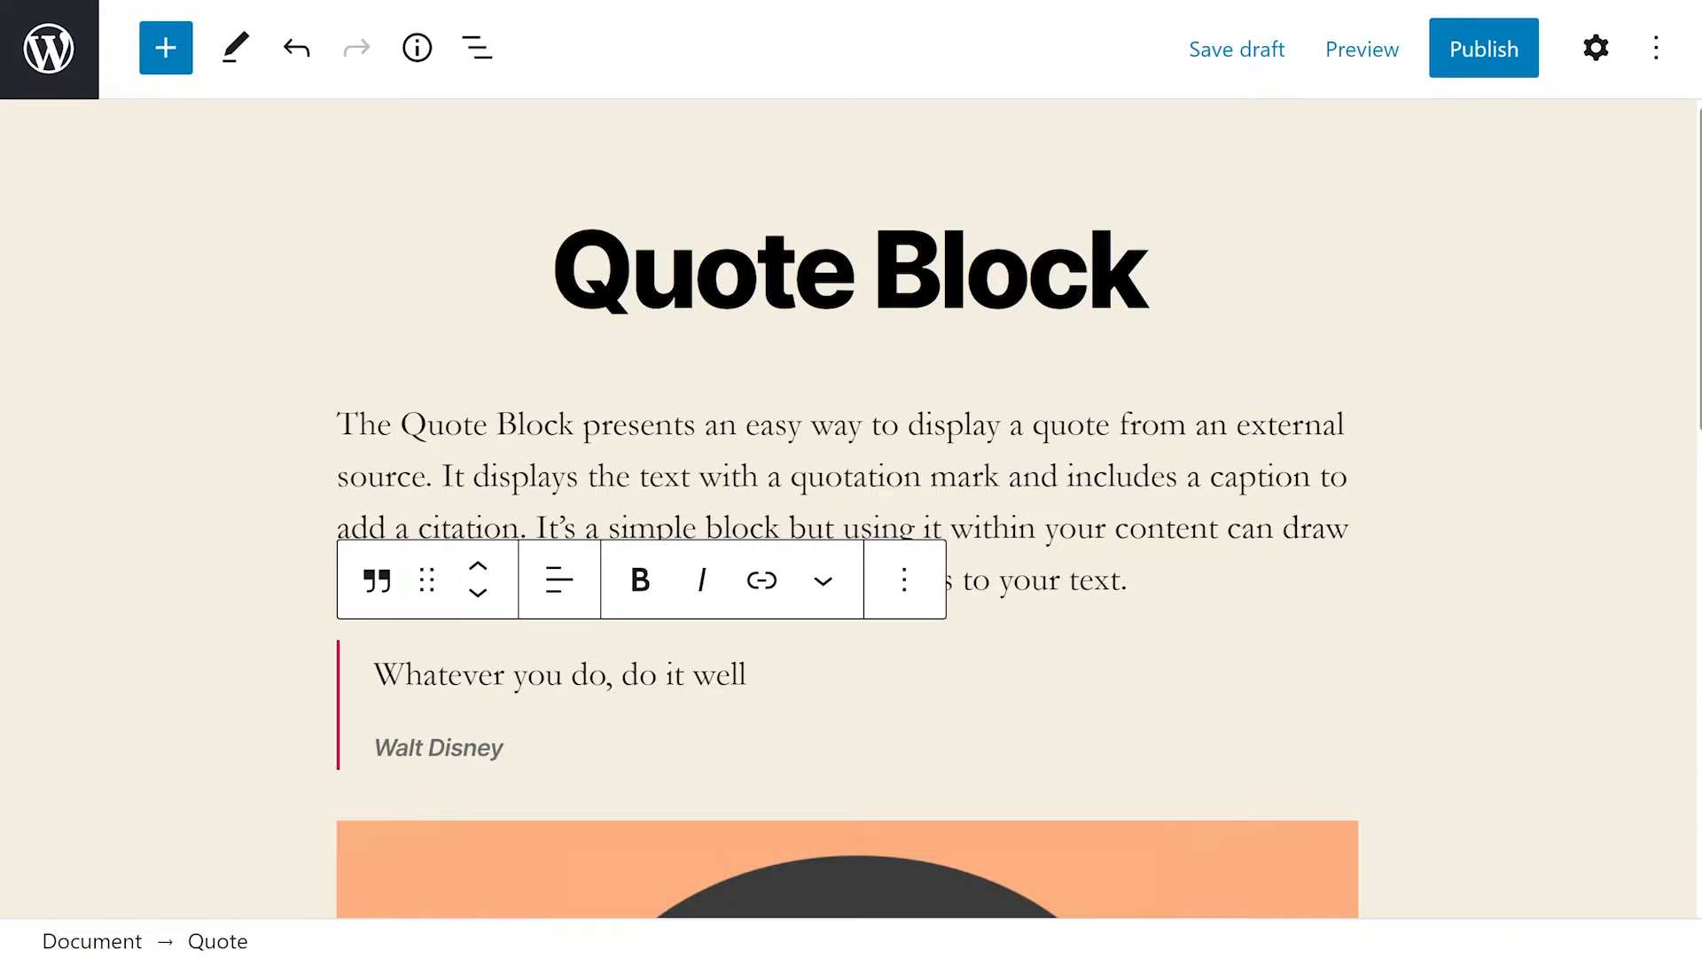
left_click(502, 748)
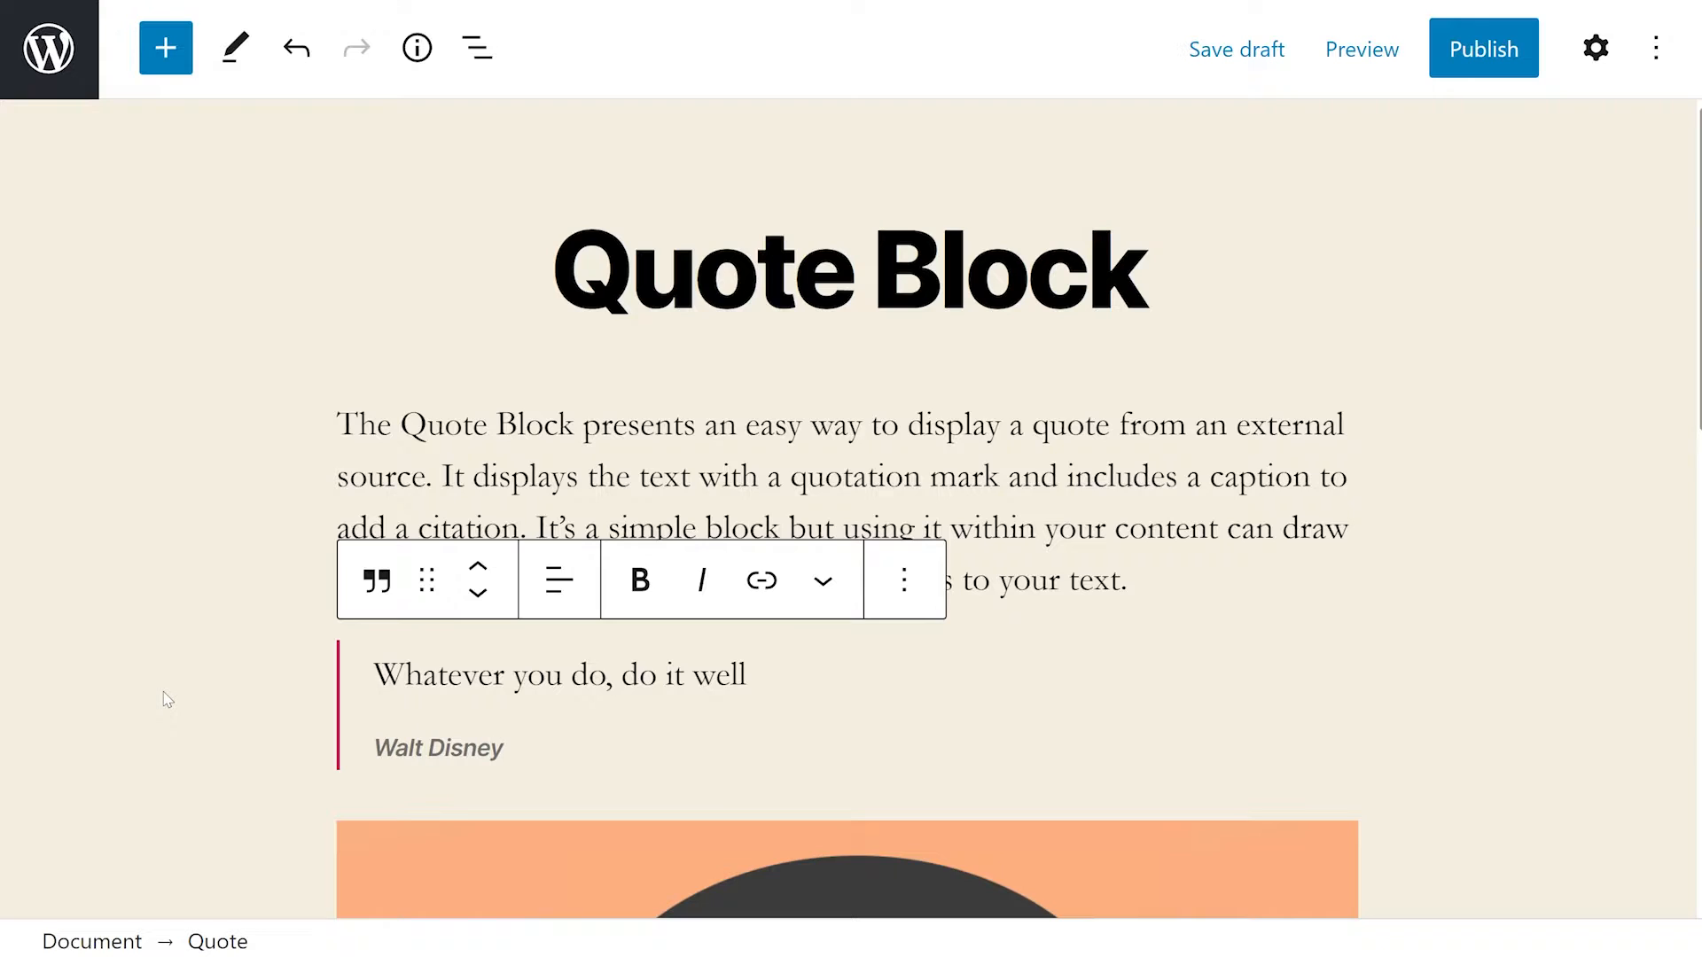
left_click(502, 748)
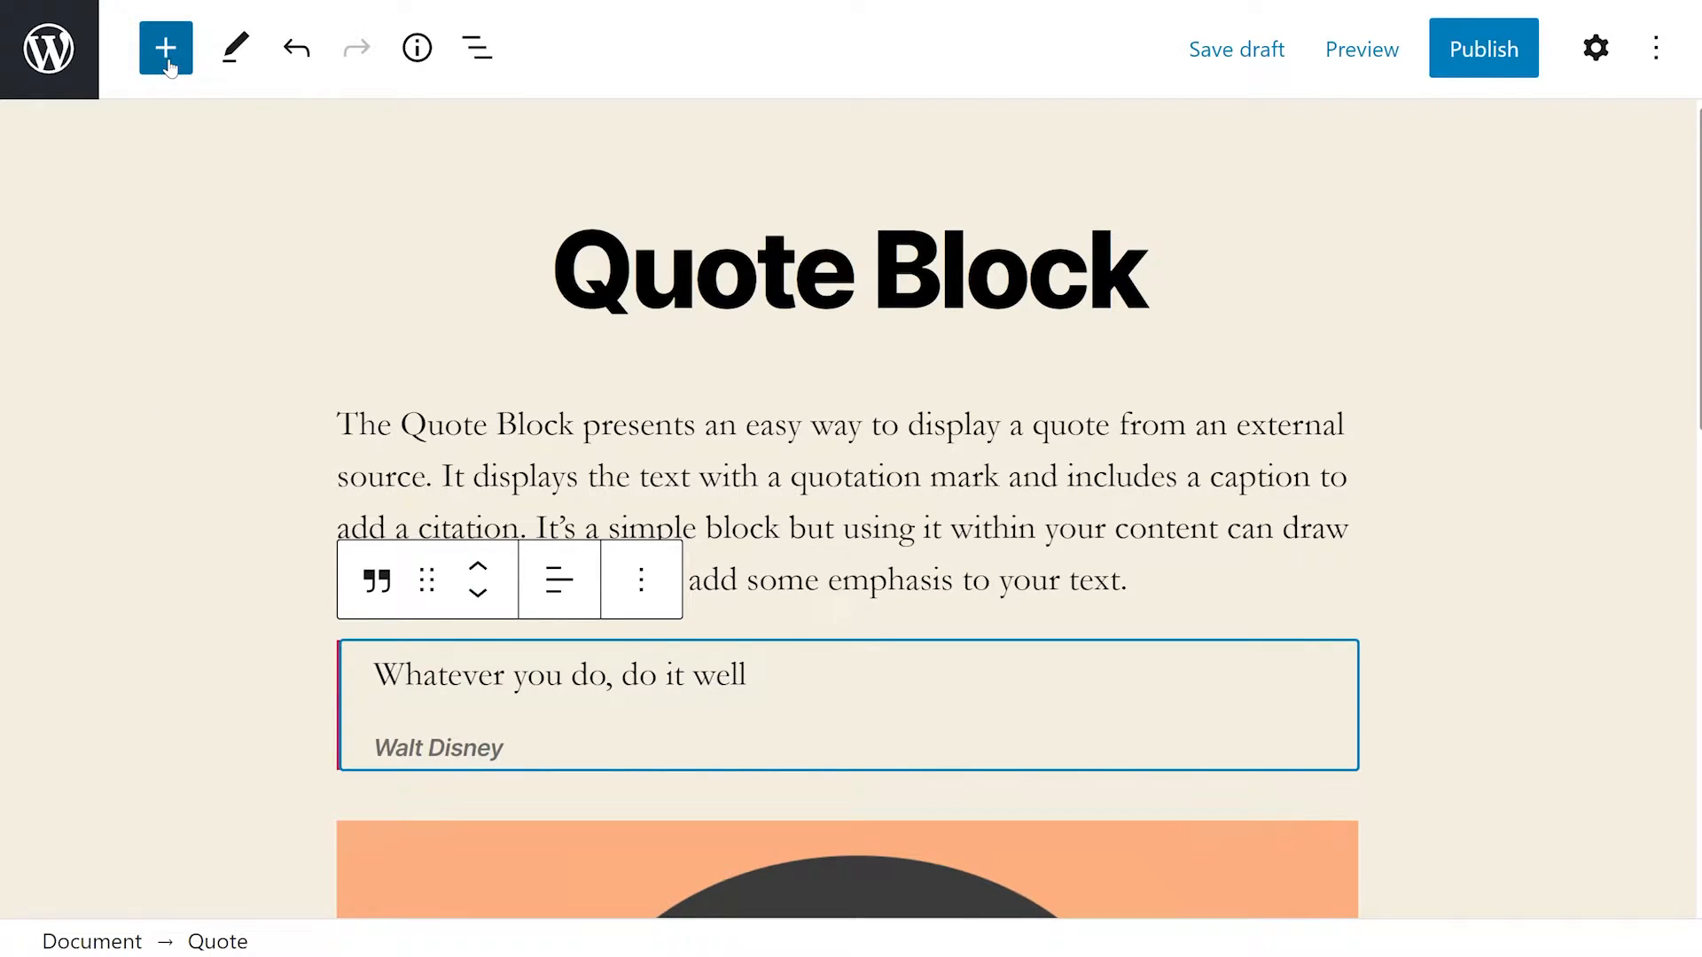
left_click(165, 48)
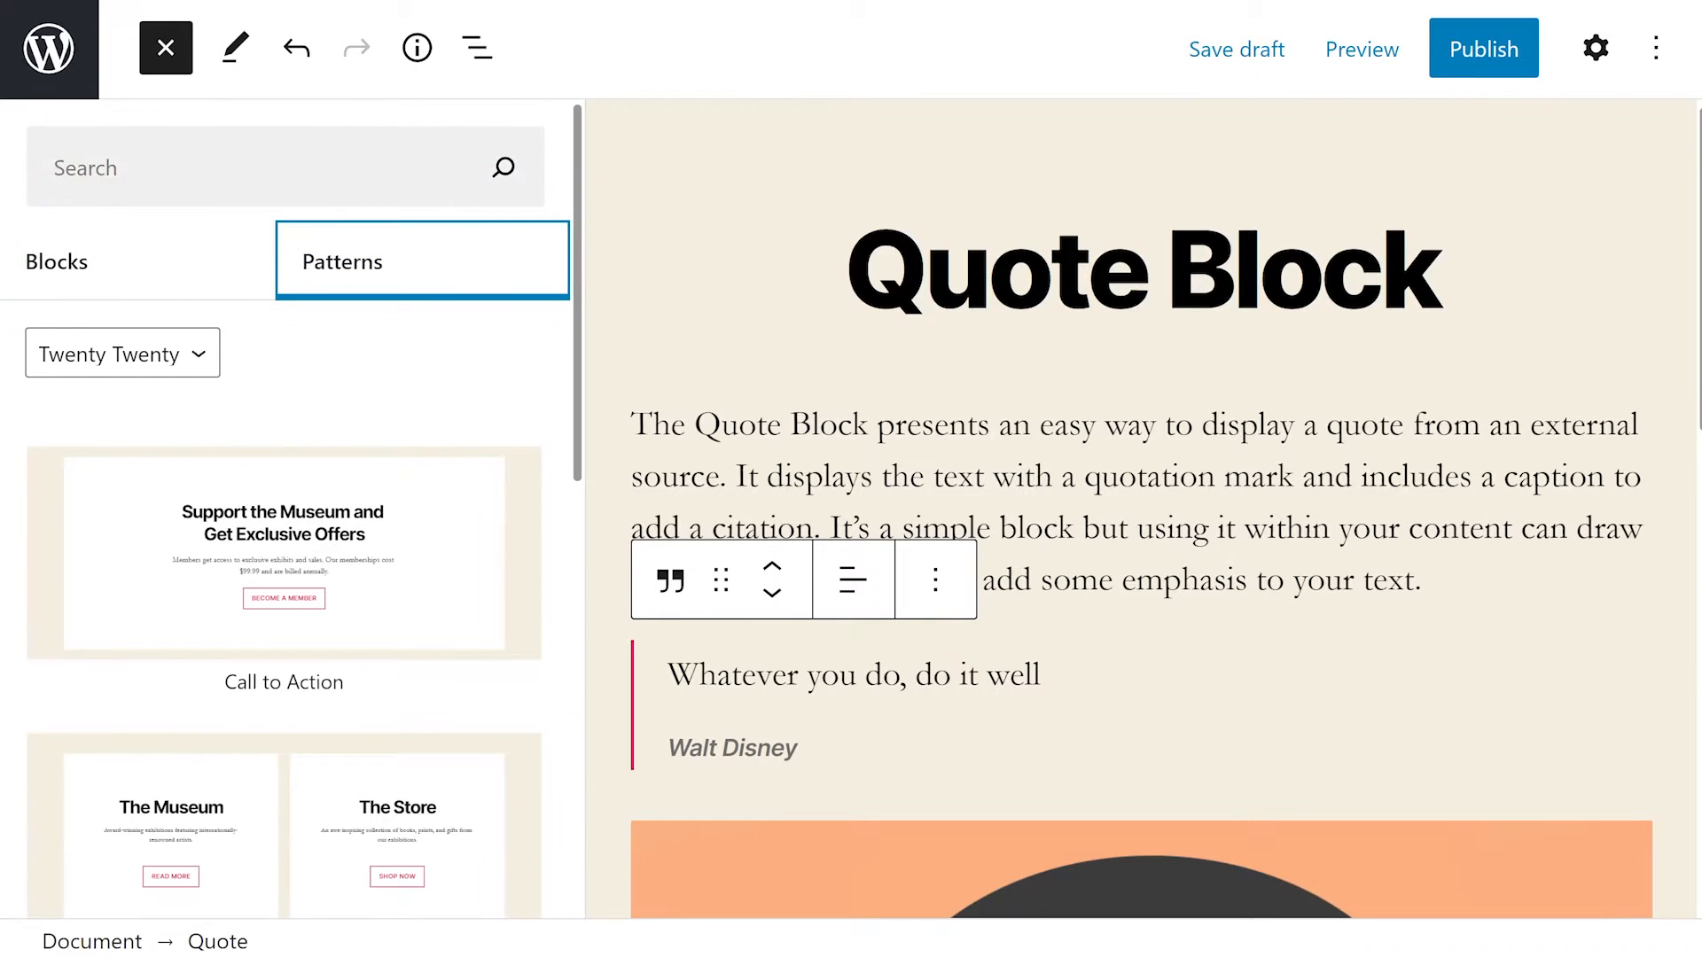
type("quote")
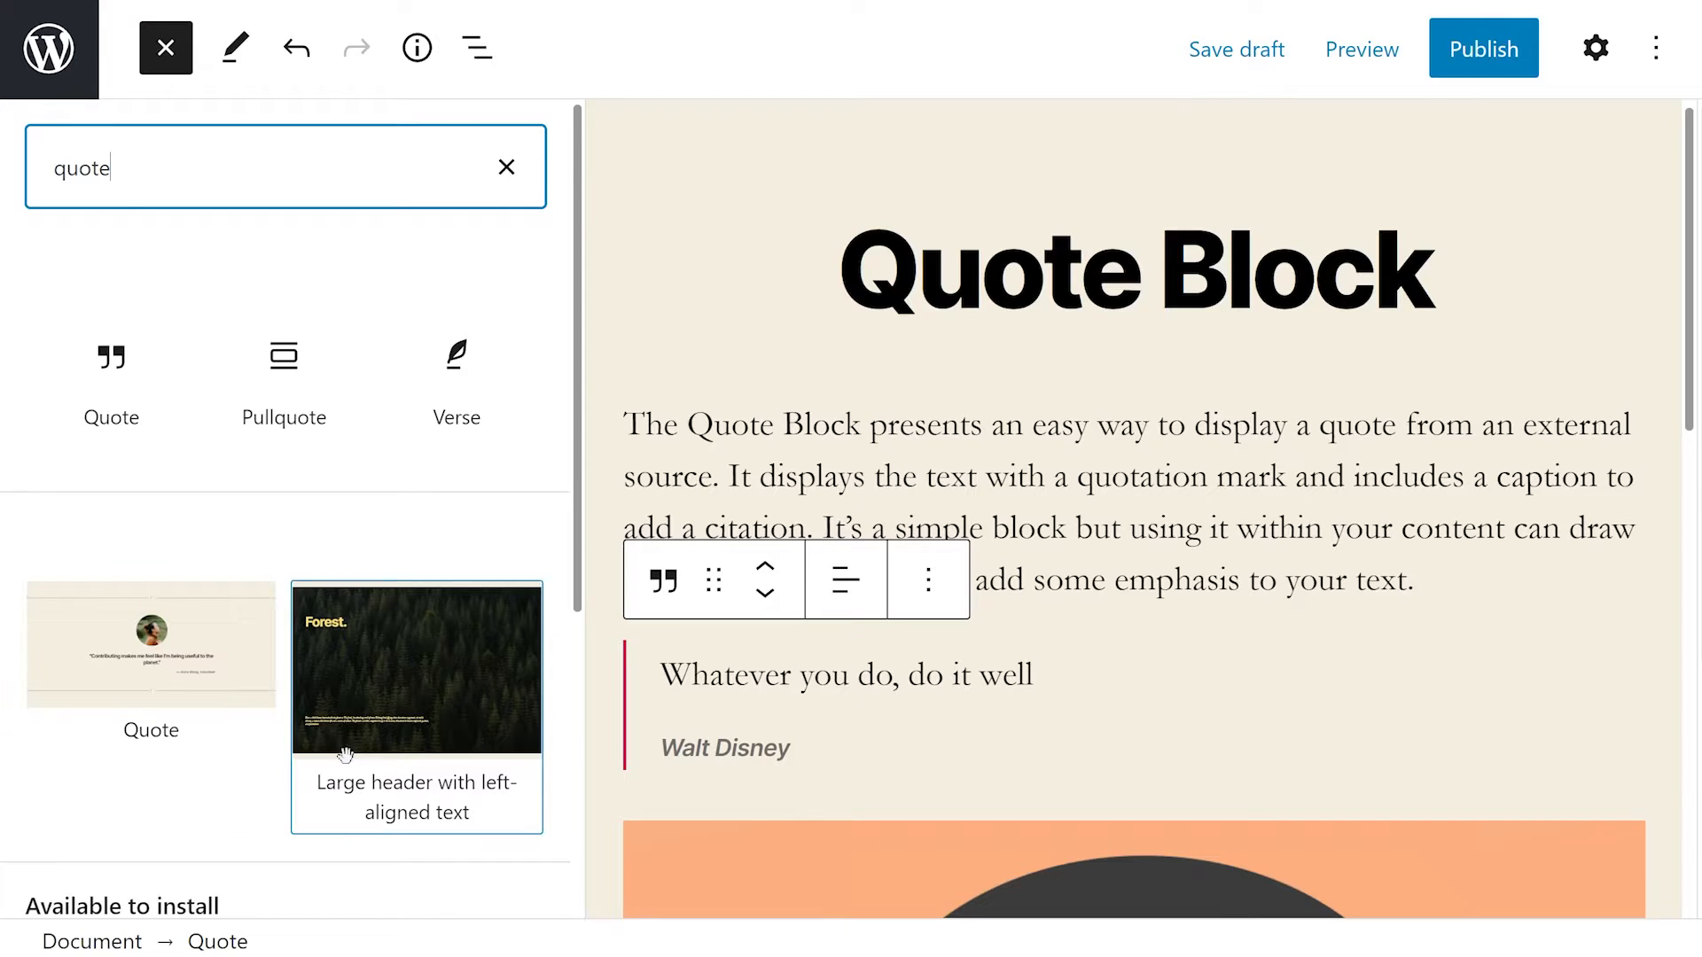
left_click(164, 48)
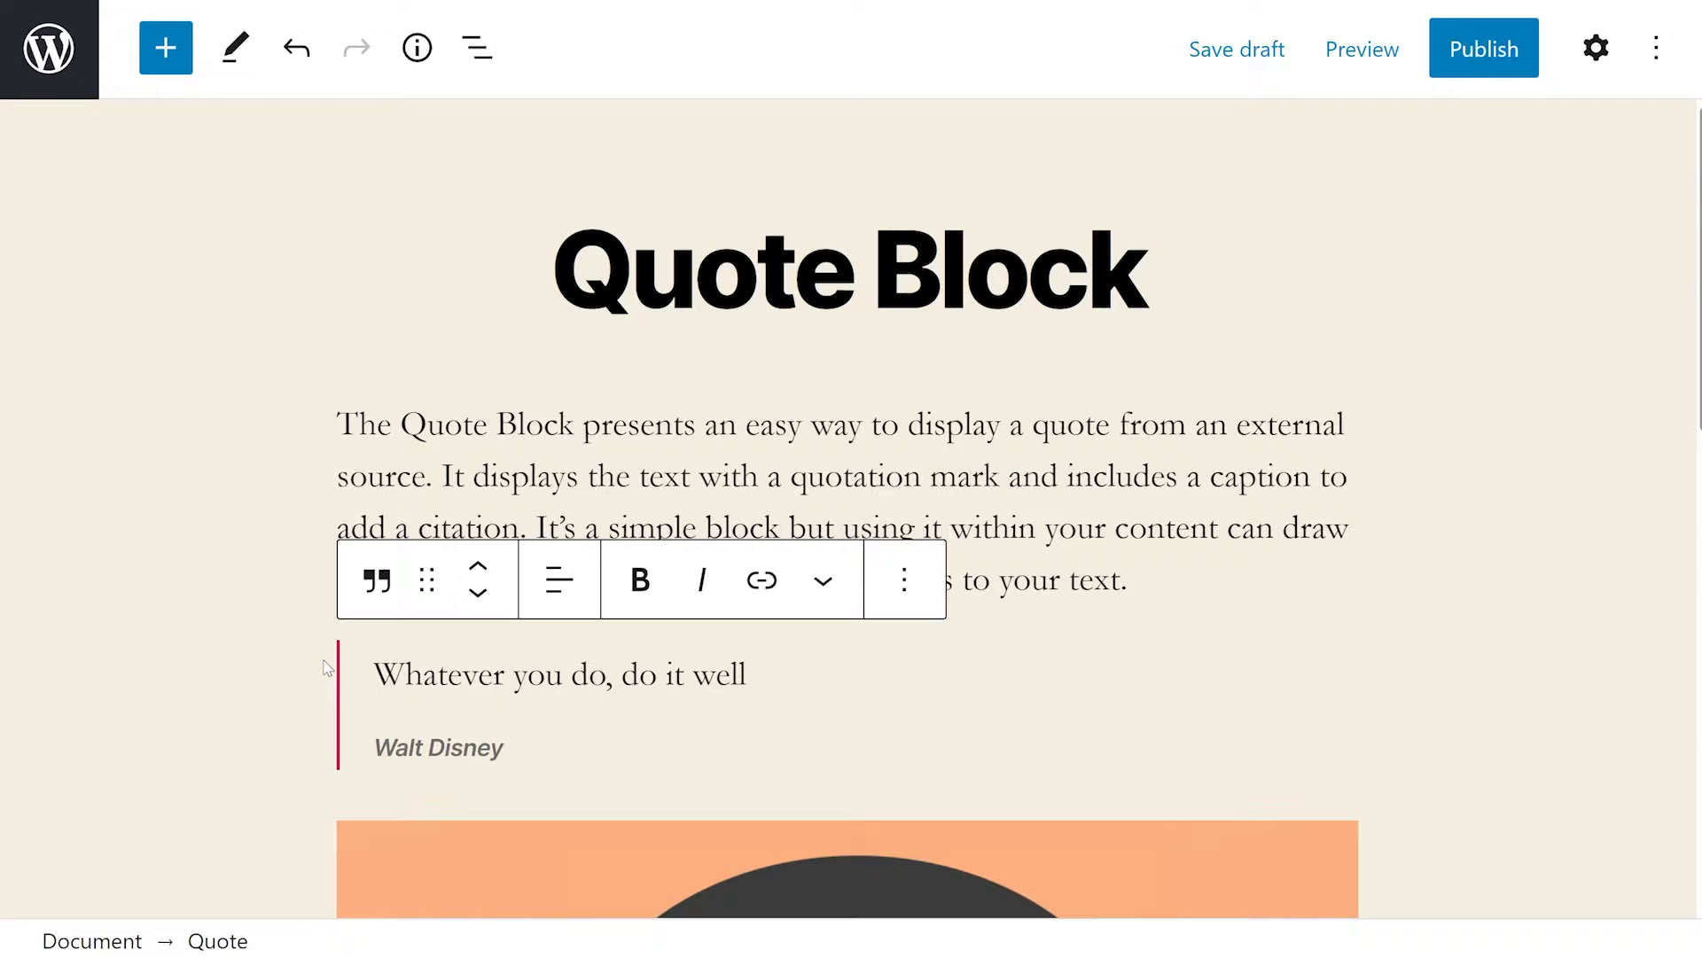
mouse_move(477, 589)
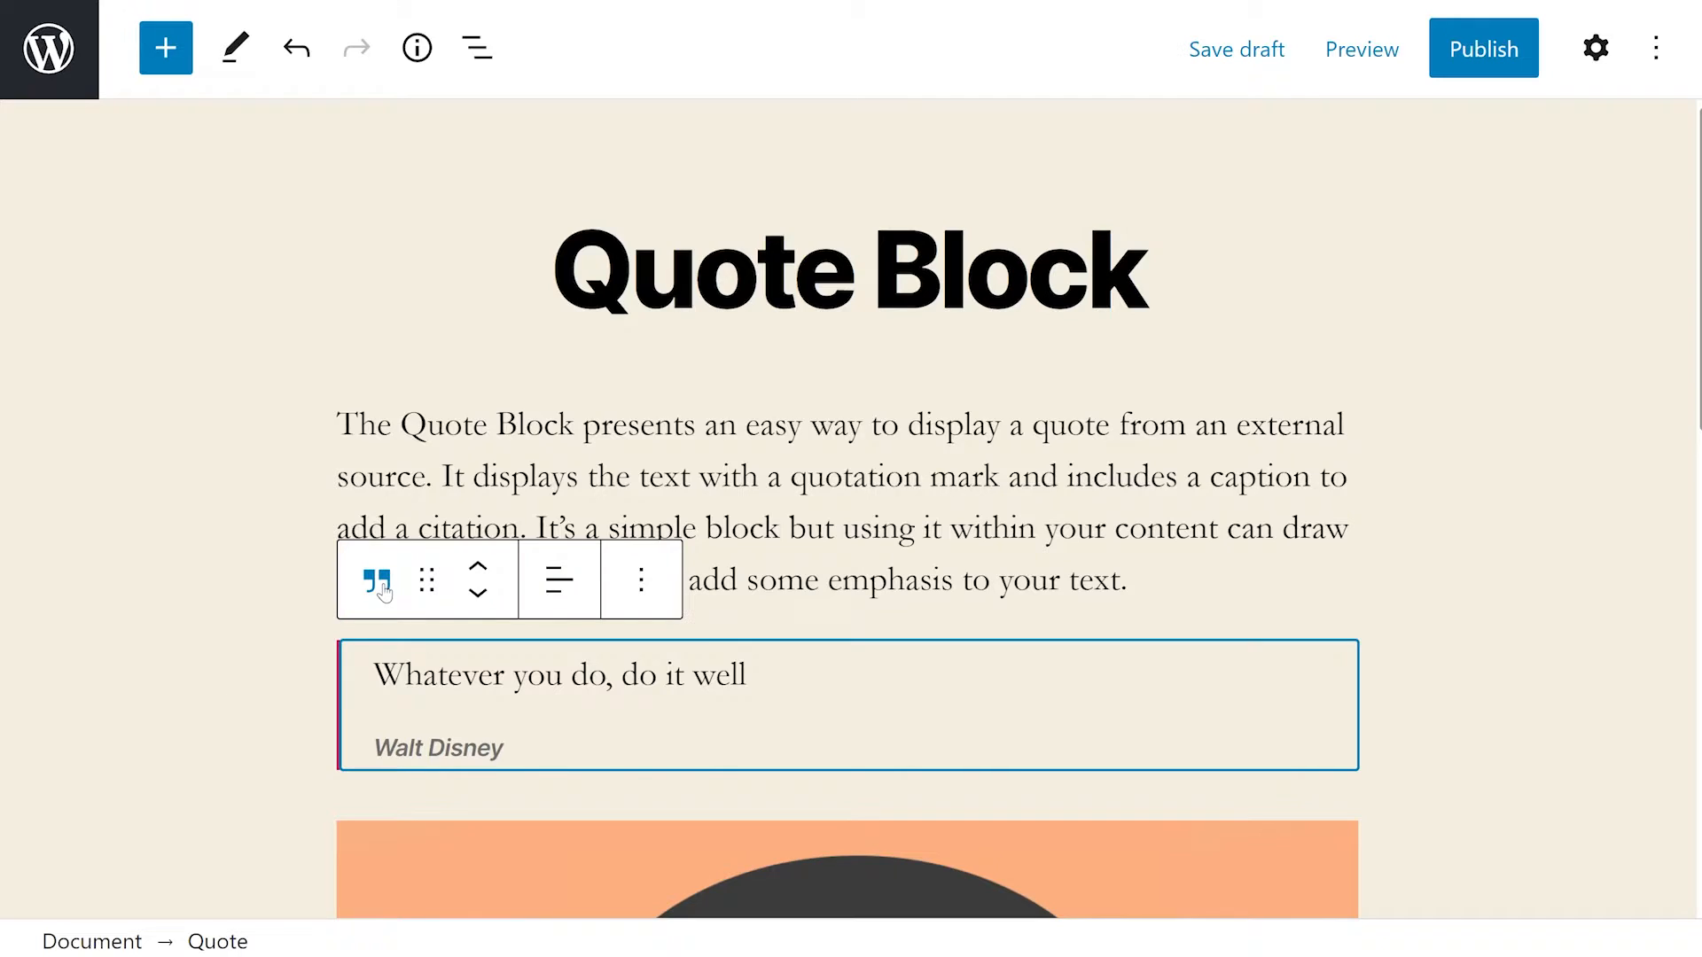
left_click(374, 580)
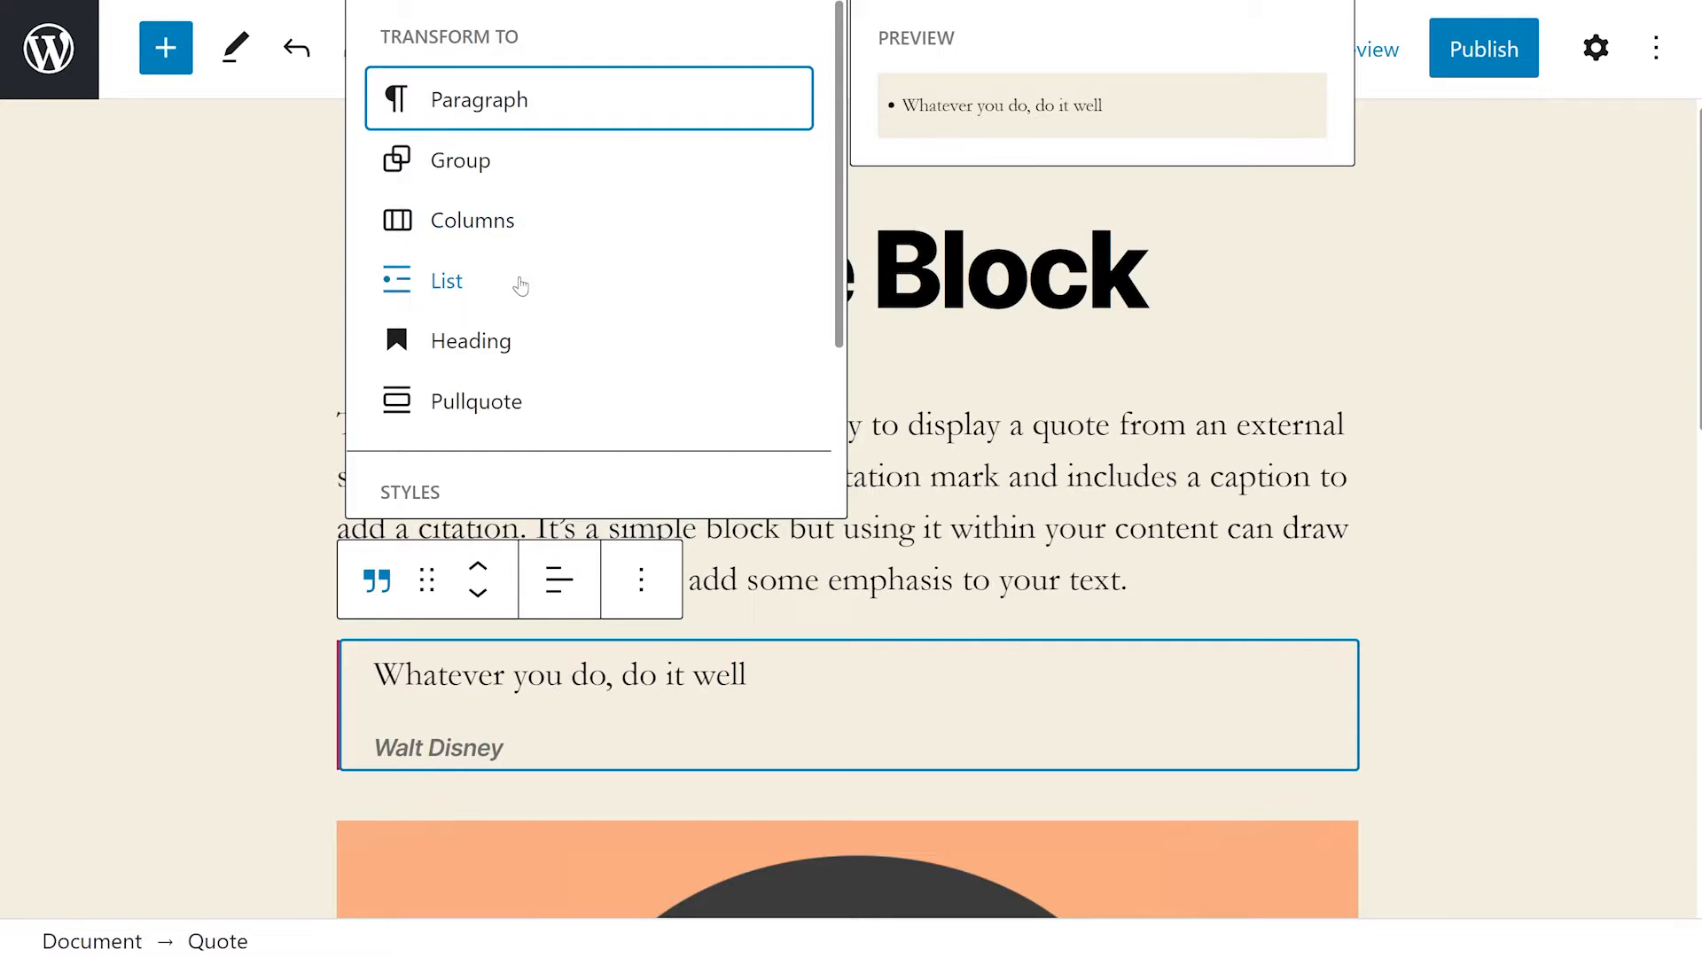
mouse_move(475, 401)
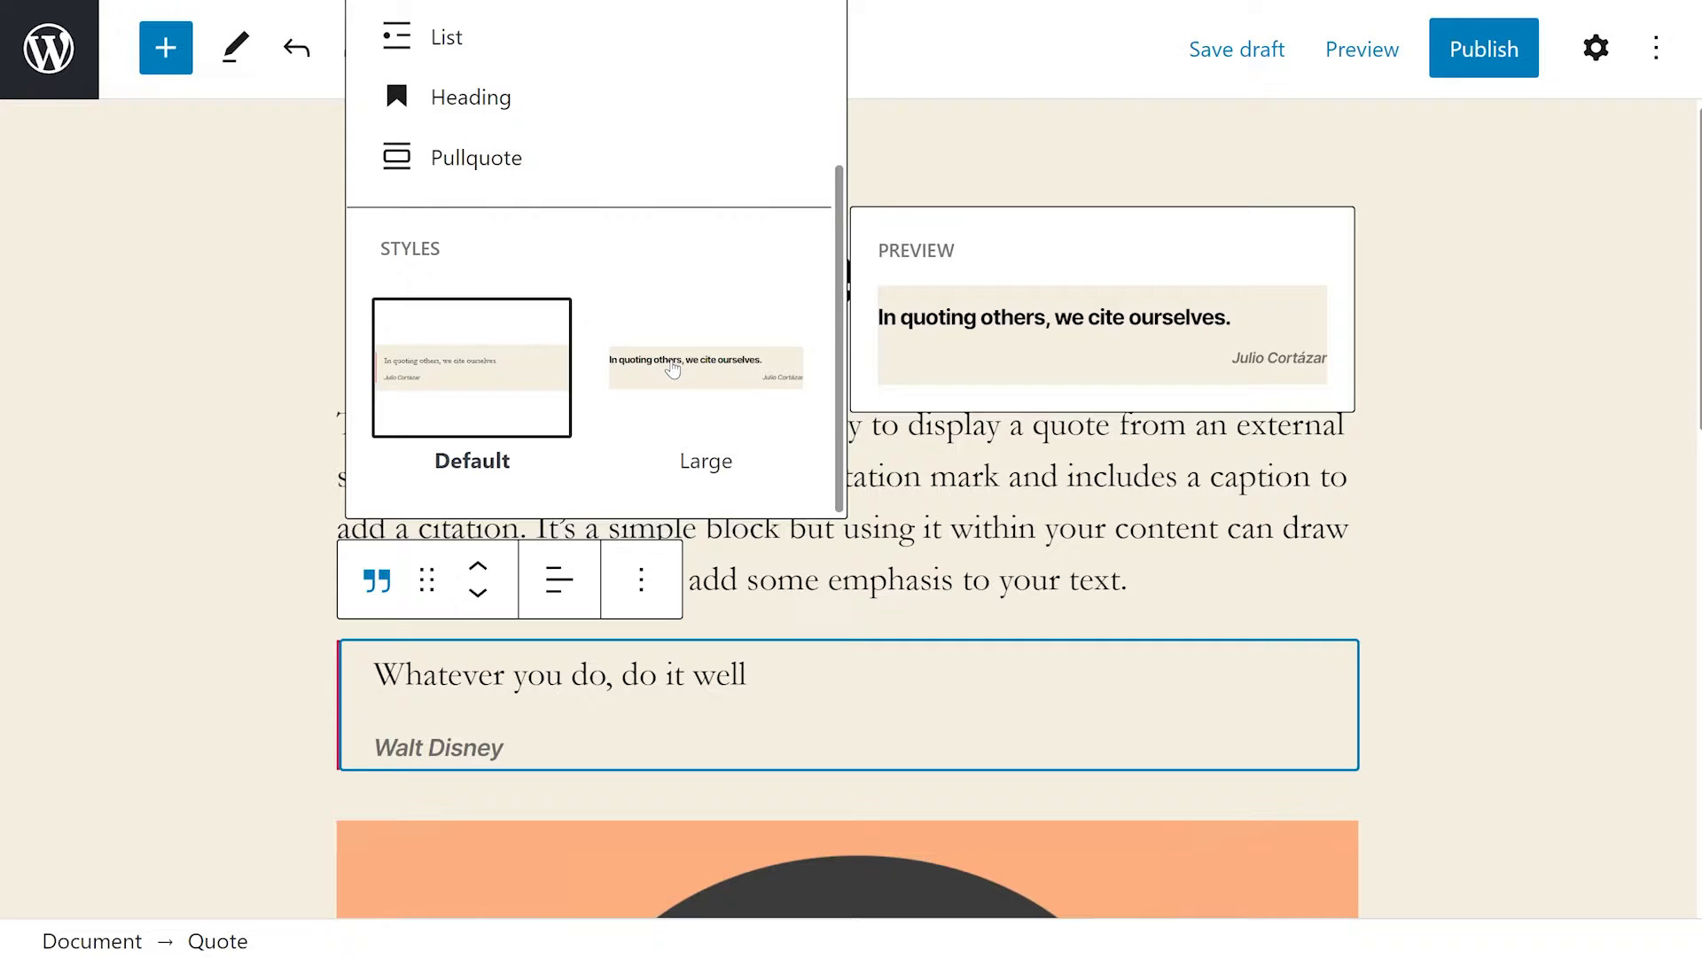
mouse_move(702, 359)
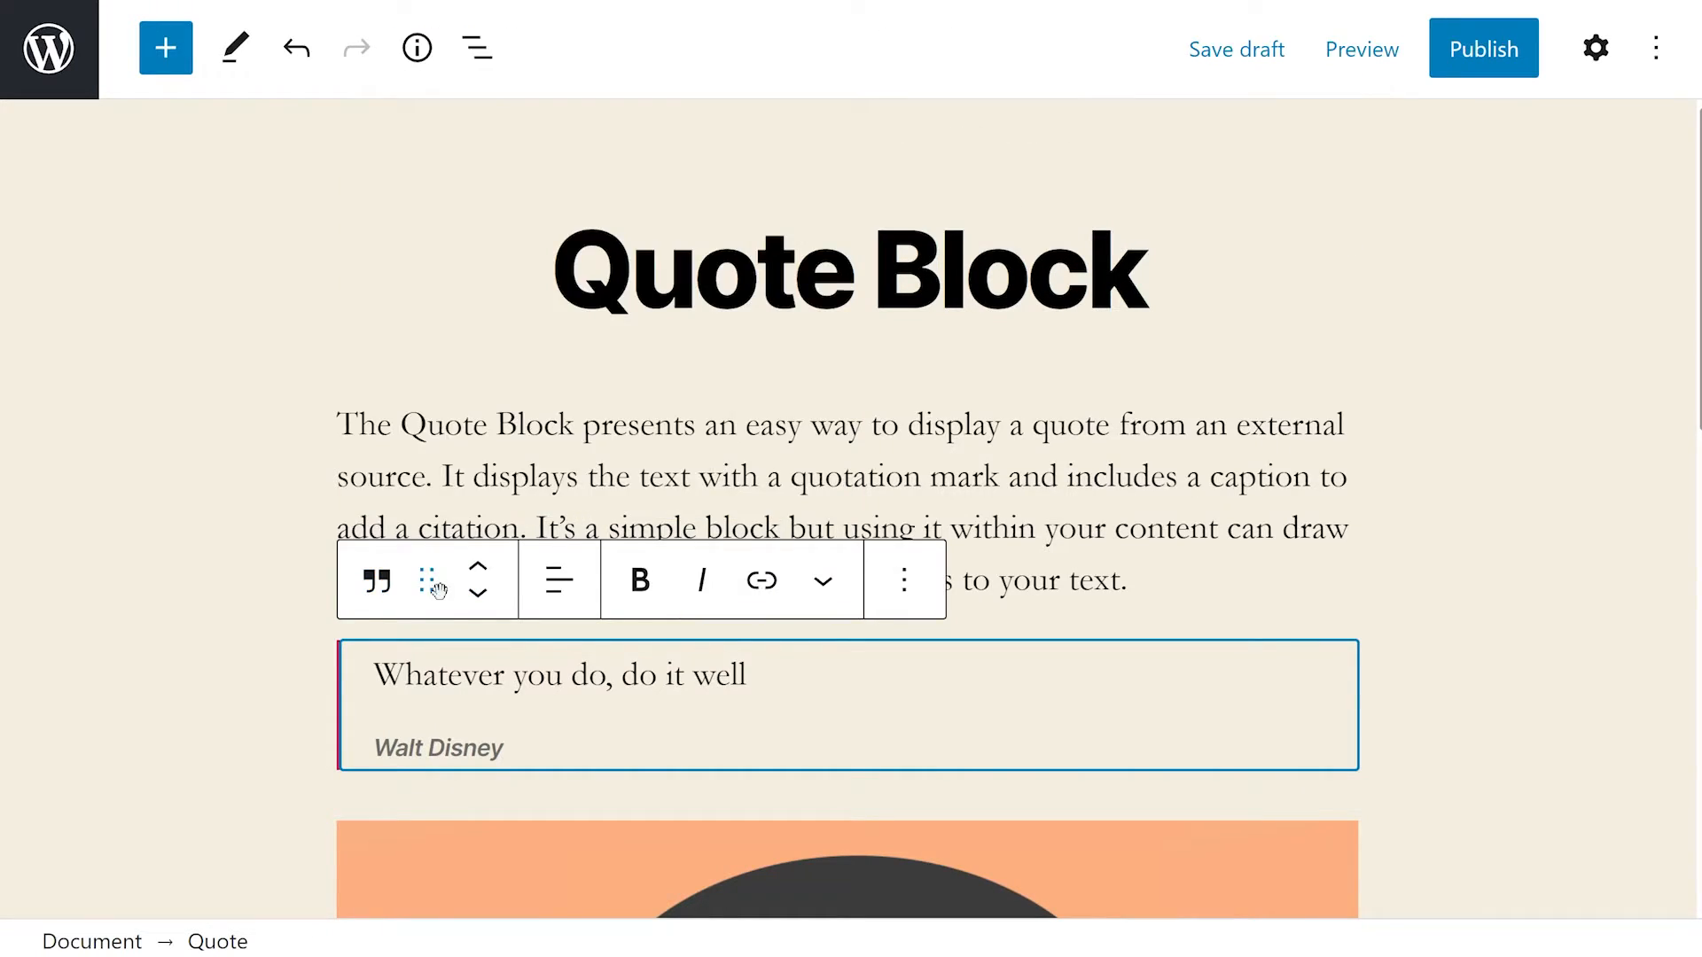
mouse_move(427, 580)
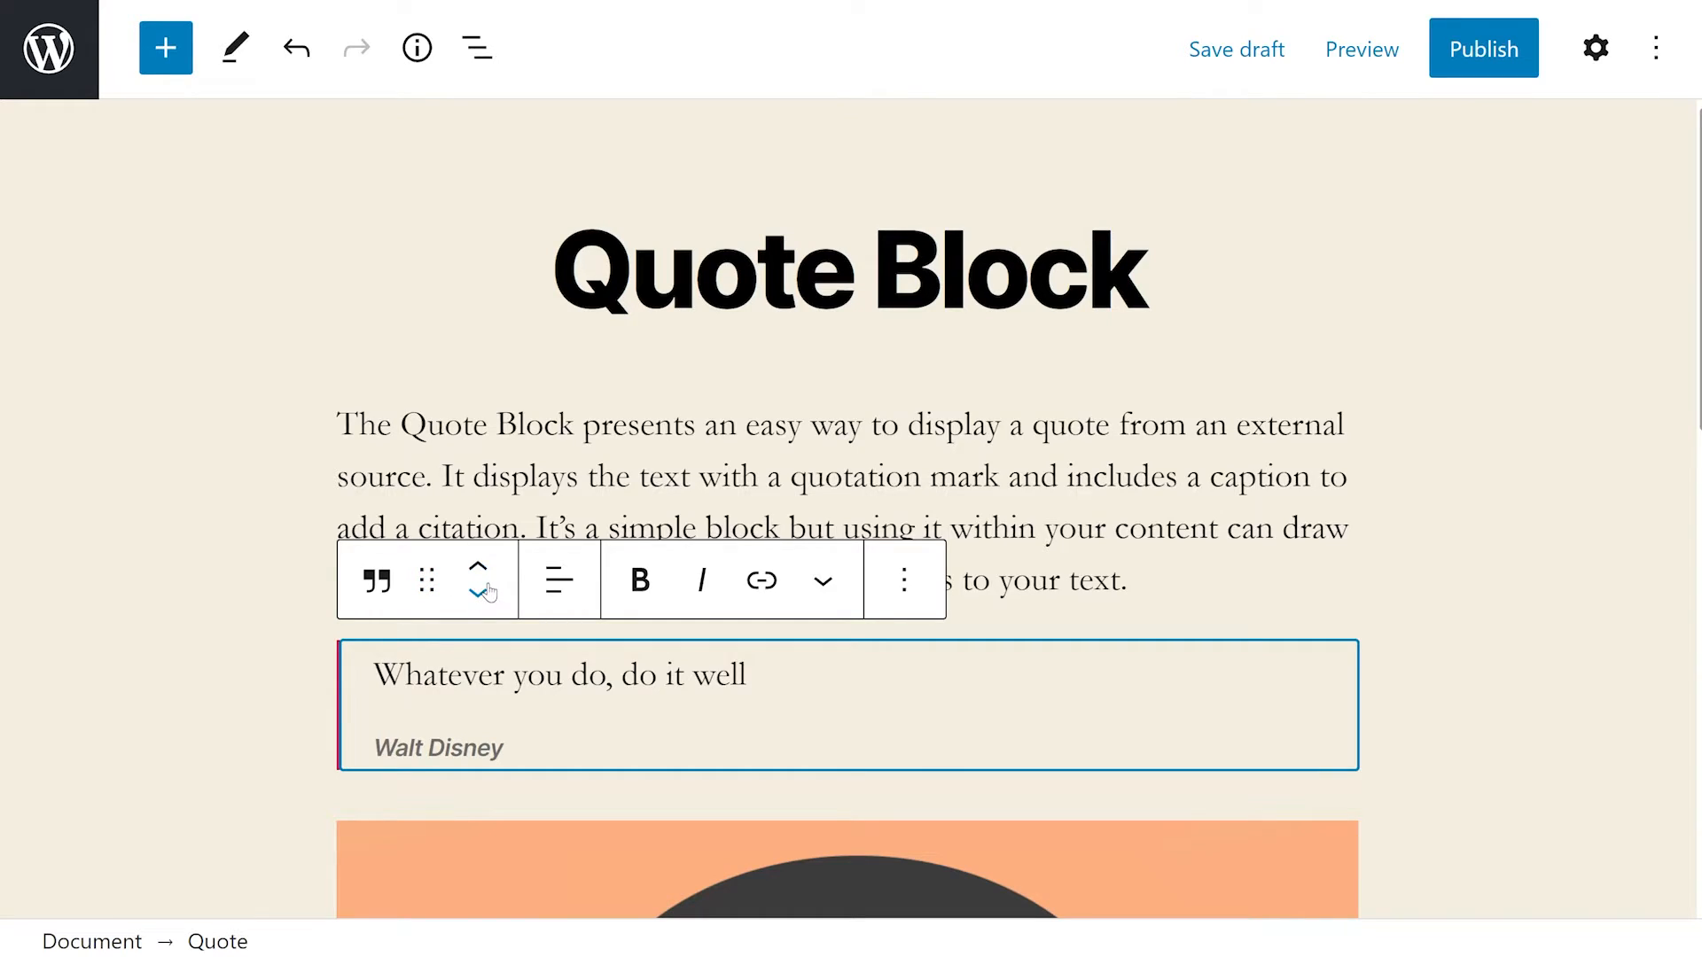
mouse_move(478, 571)
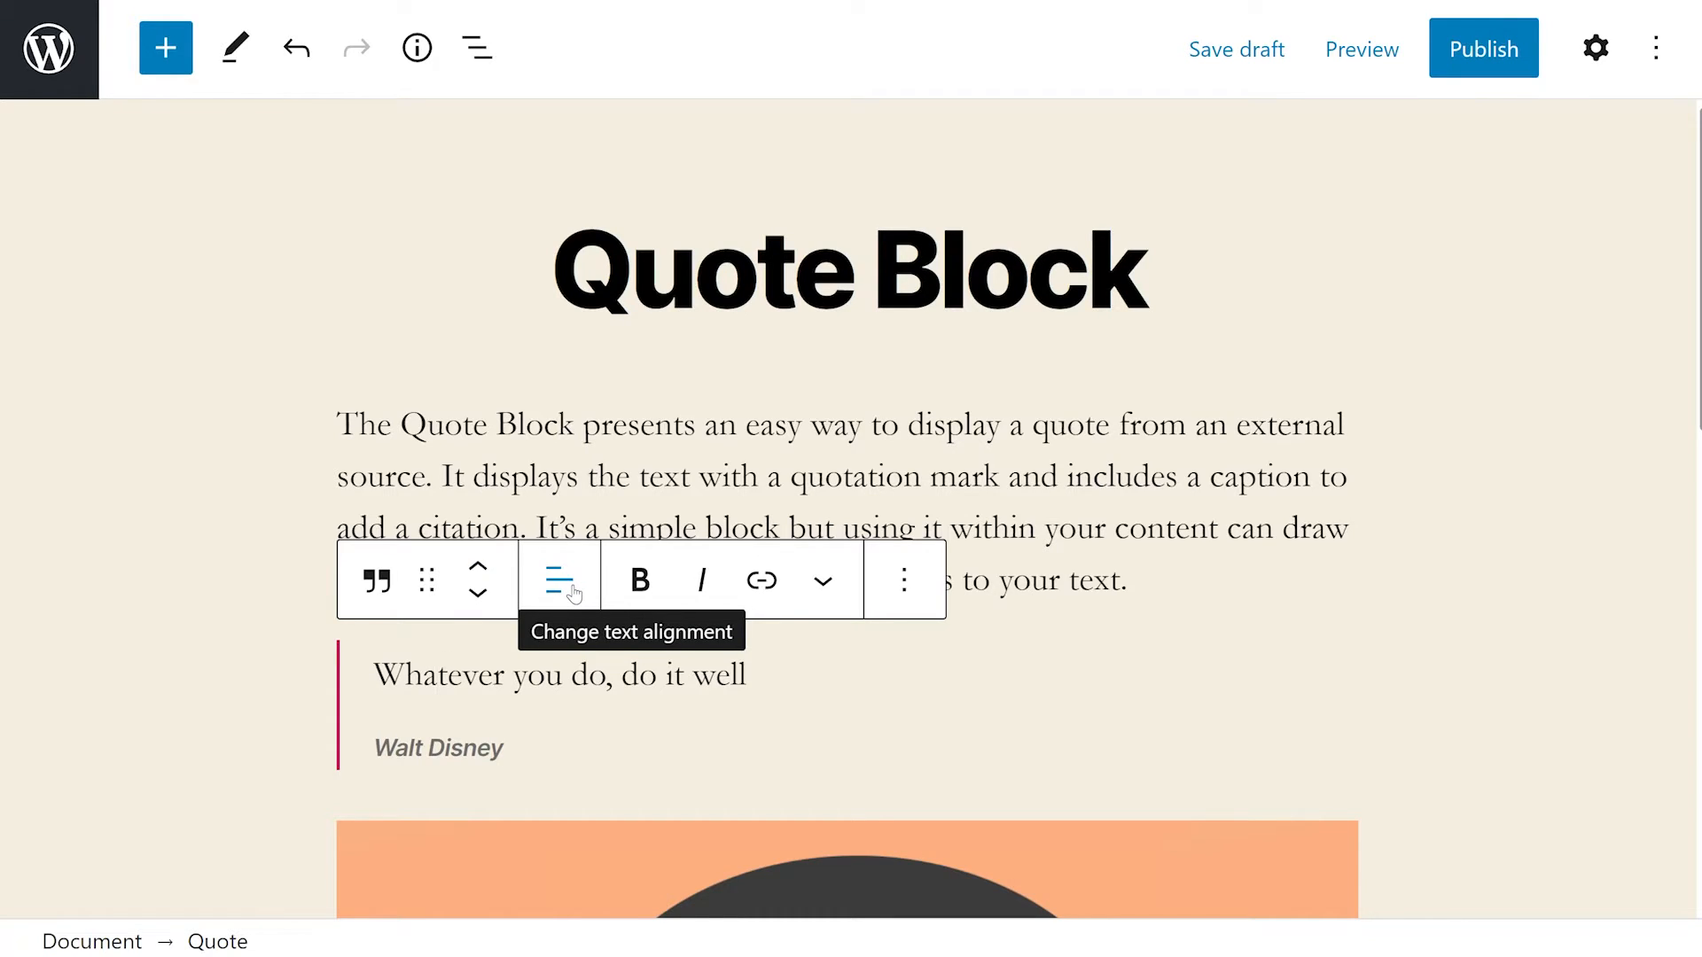
left_click(559, 579)
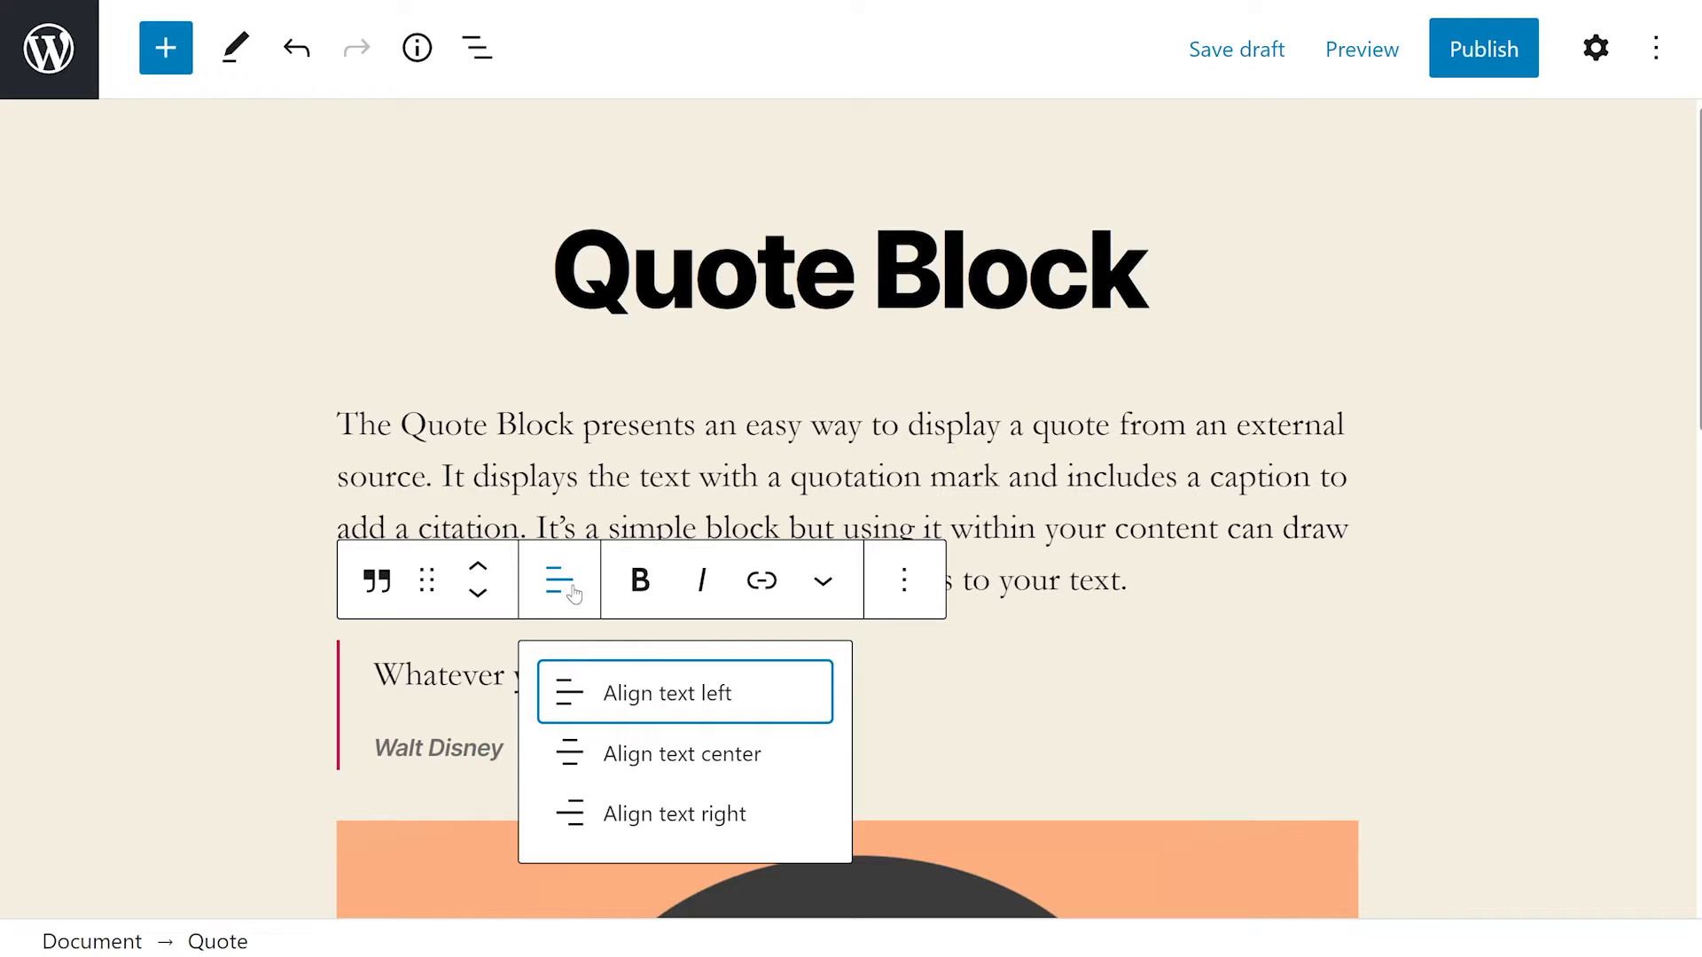
left_click(664, 692)
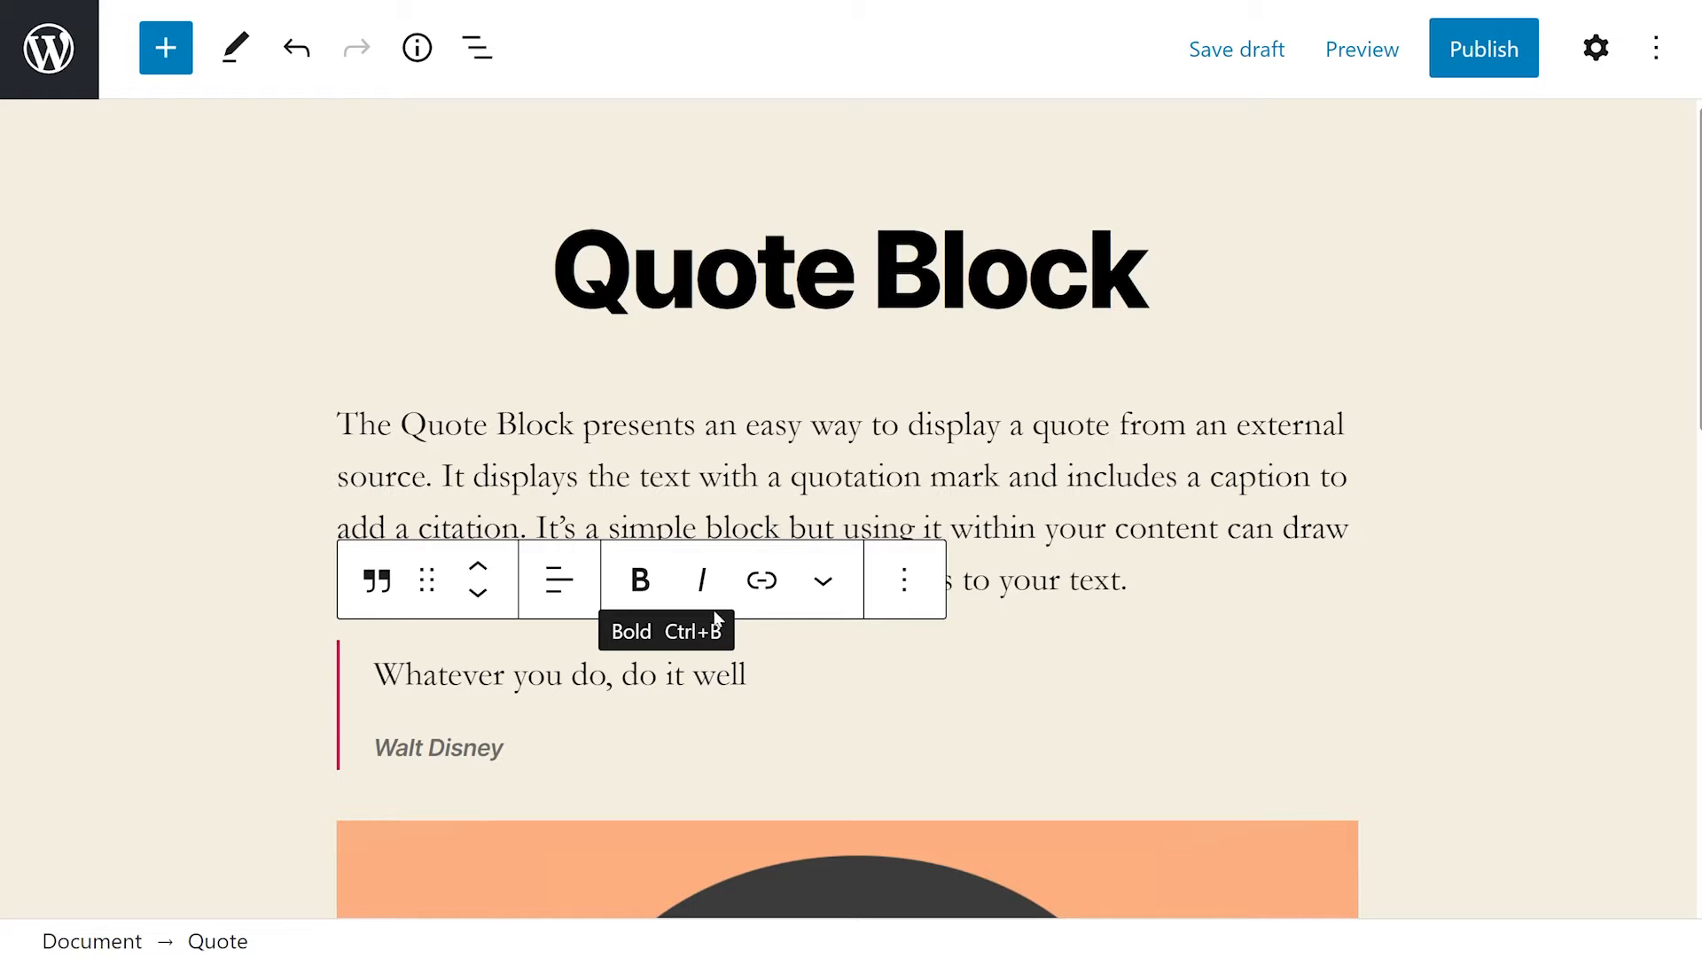
mouse_move(760, 579)
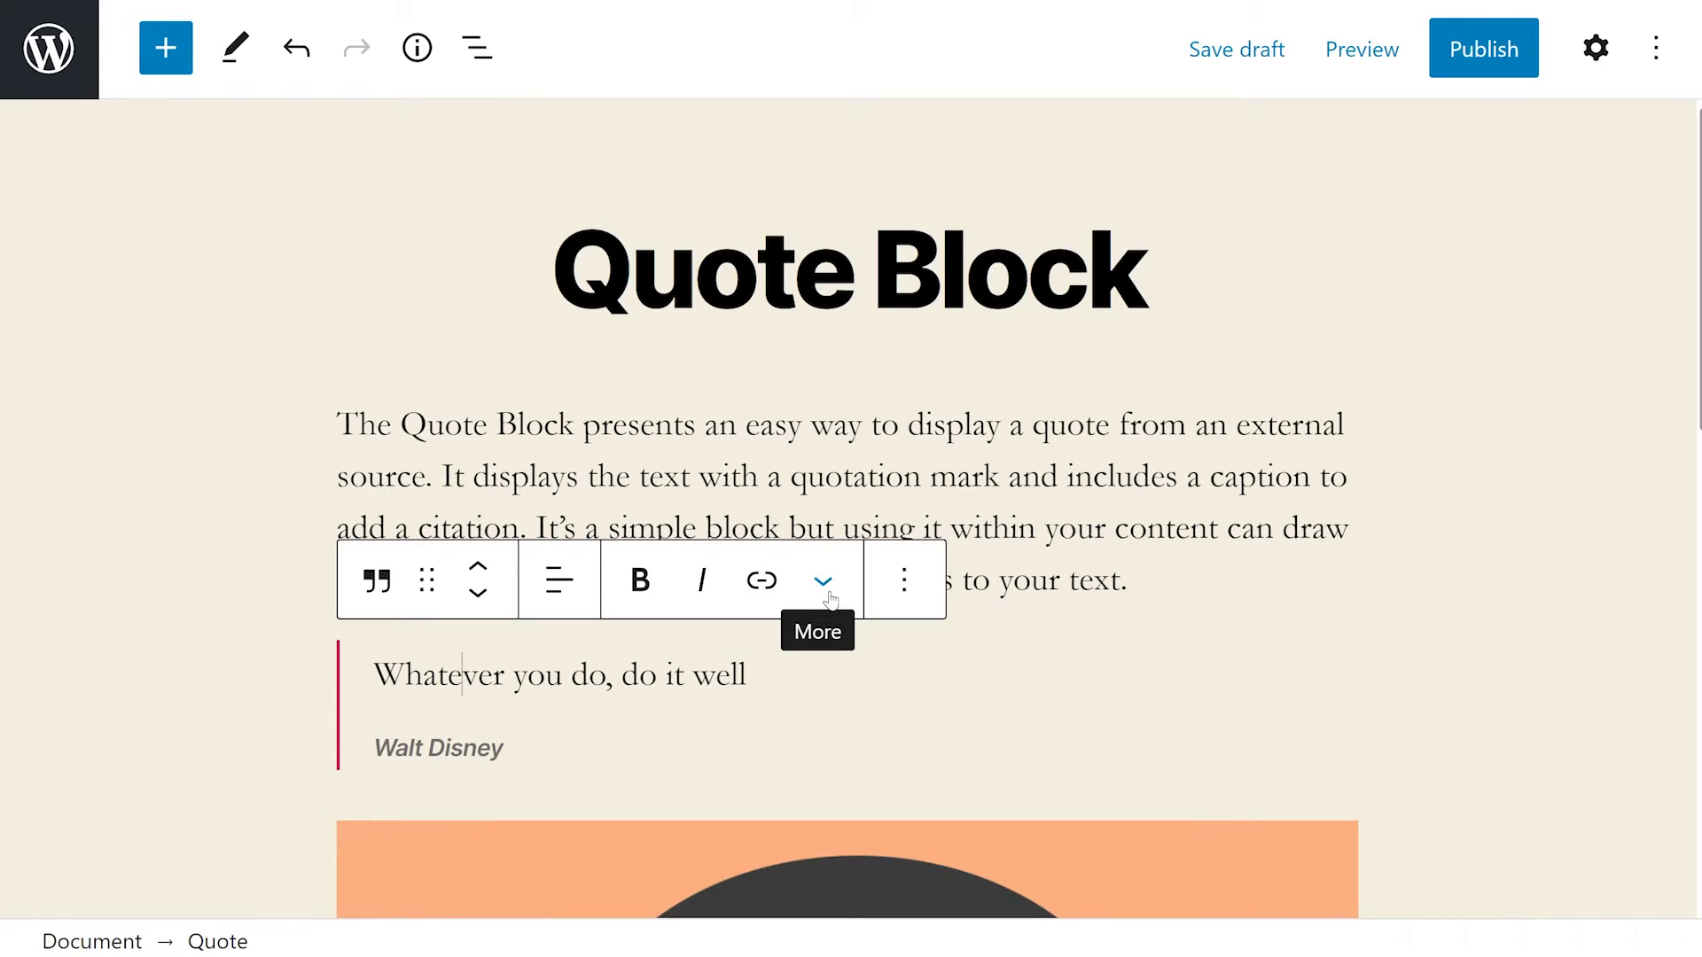
left_click(821, 580)
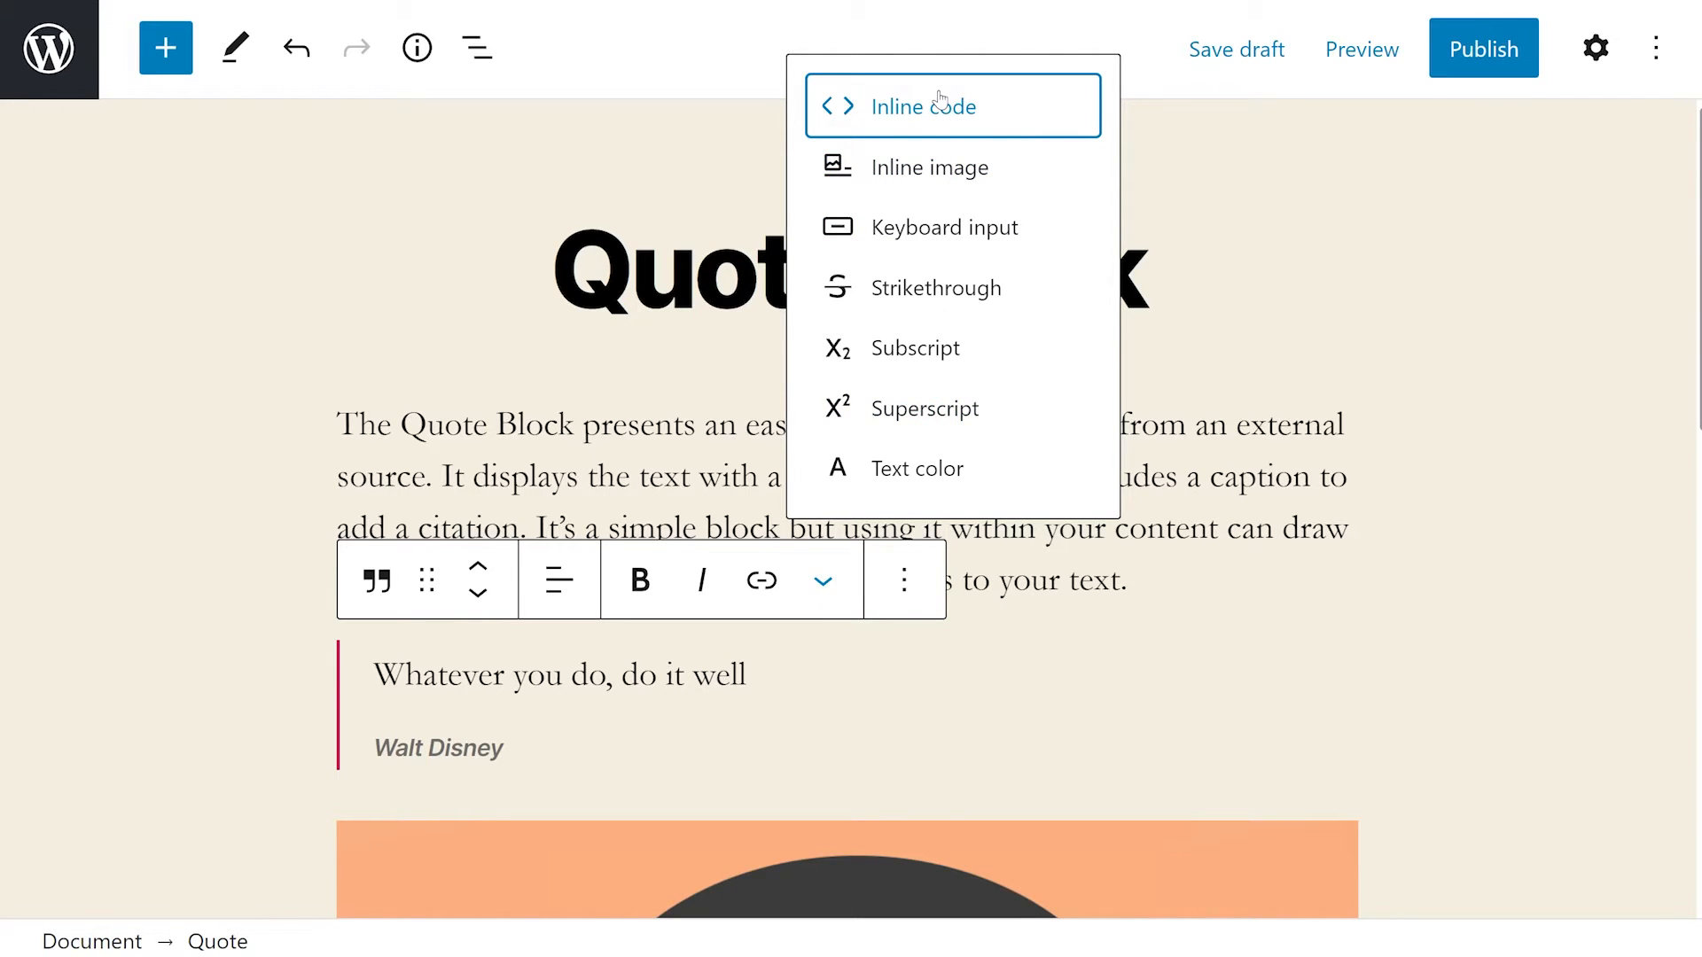
mouse_move(936, 287)
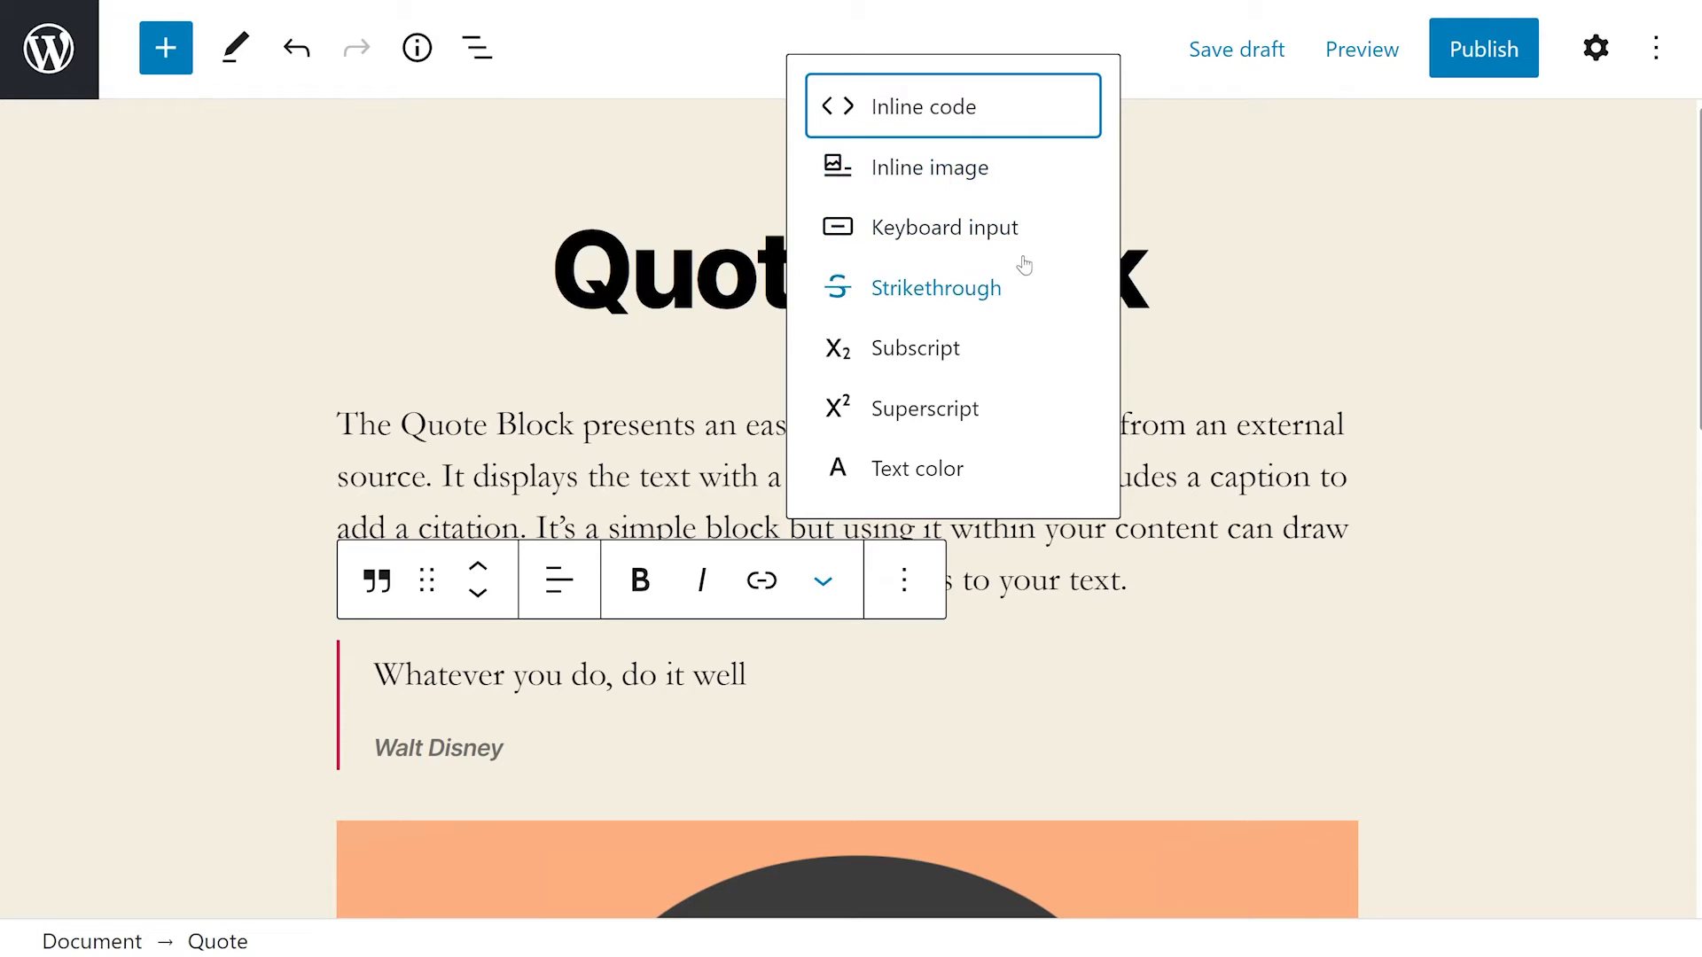
mouse_move(925, 409)
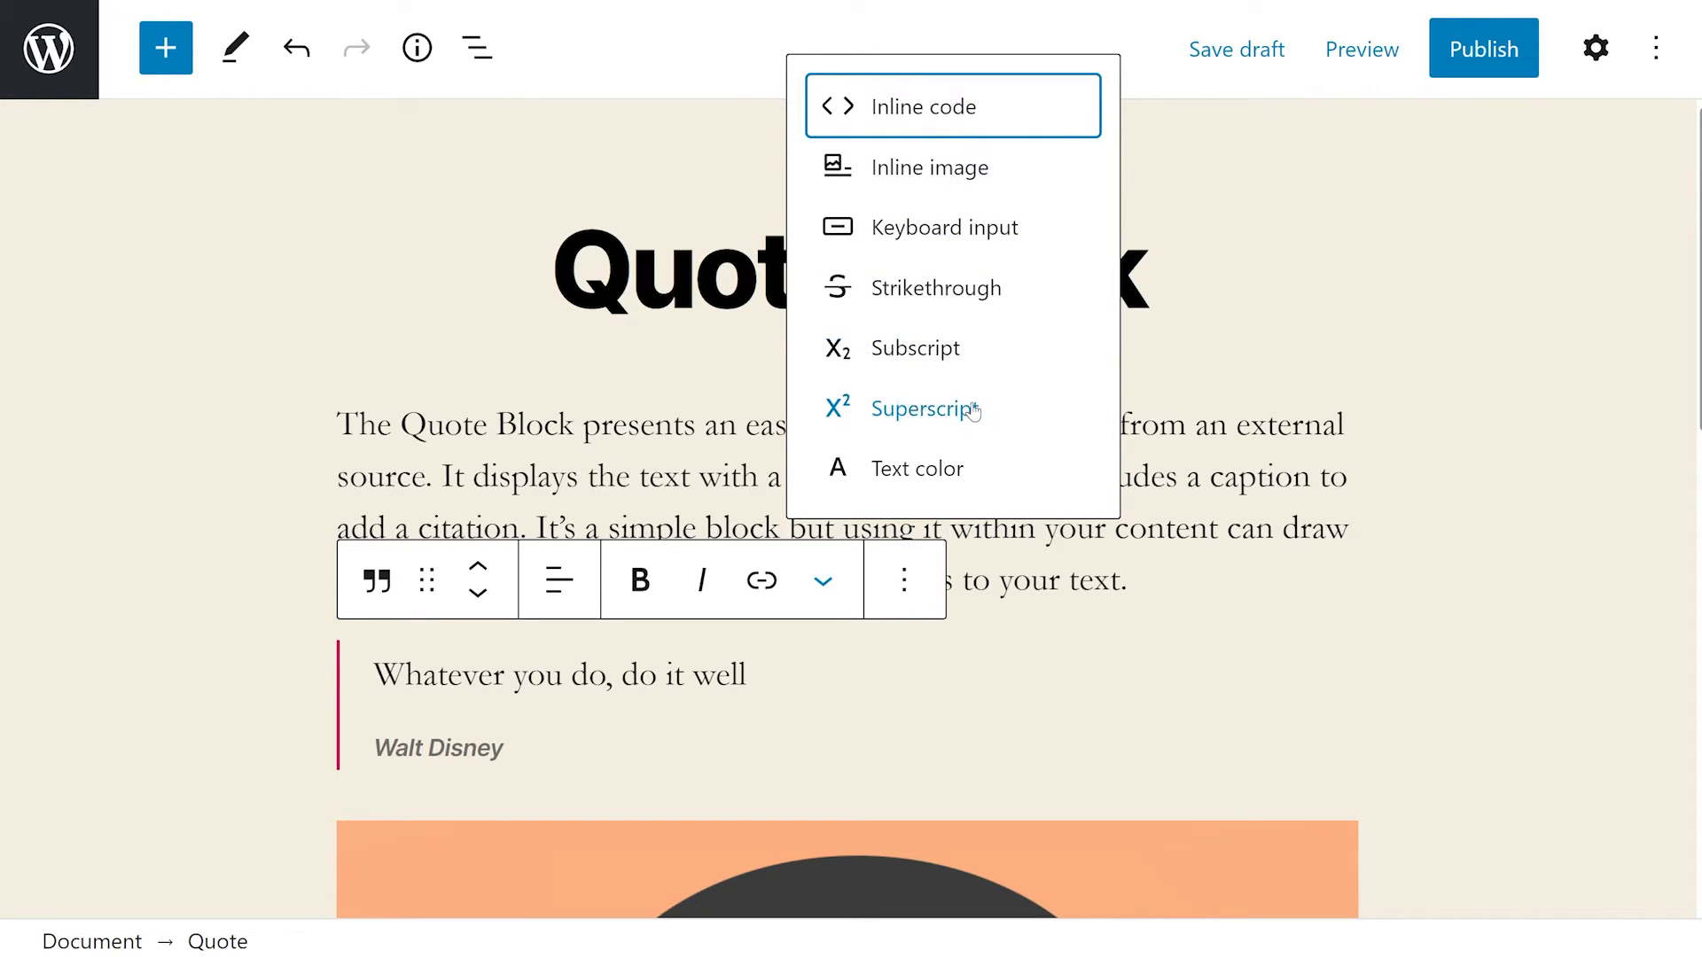
mouse_move(917, 468)
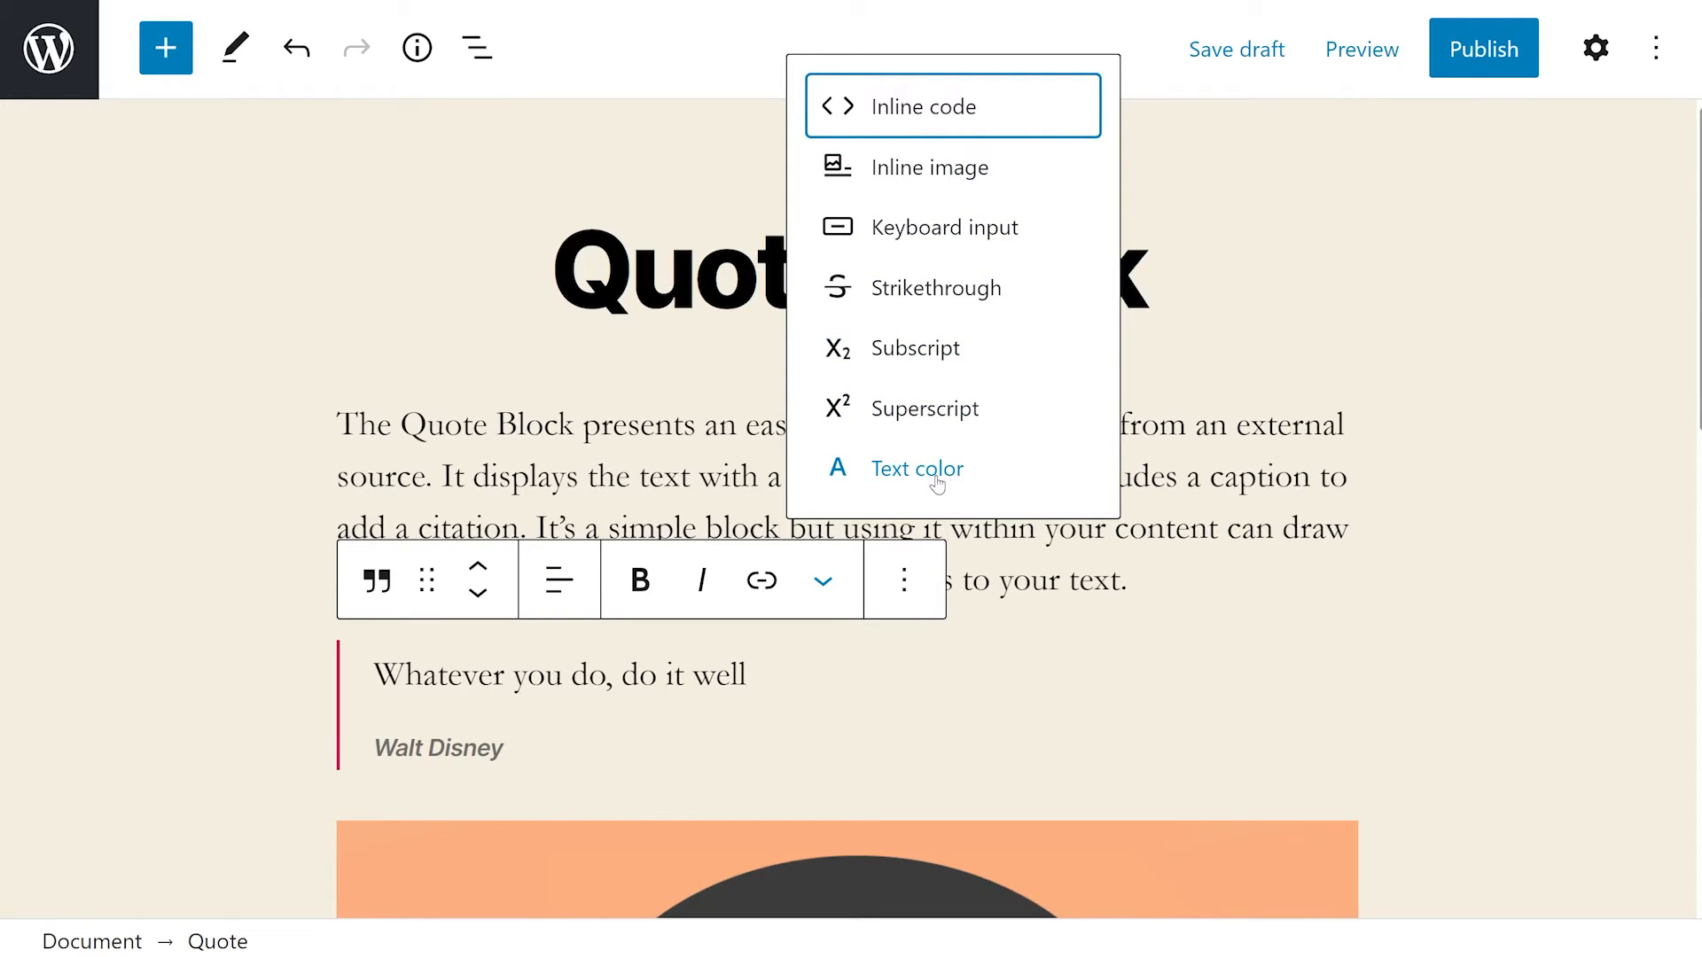
left_click(917, 469)
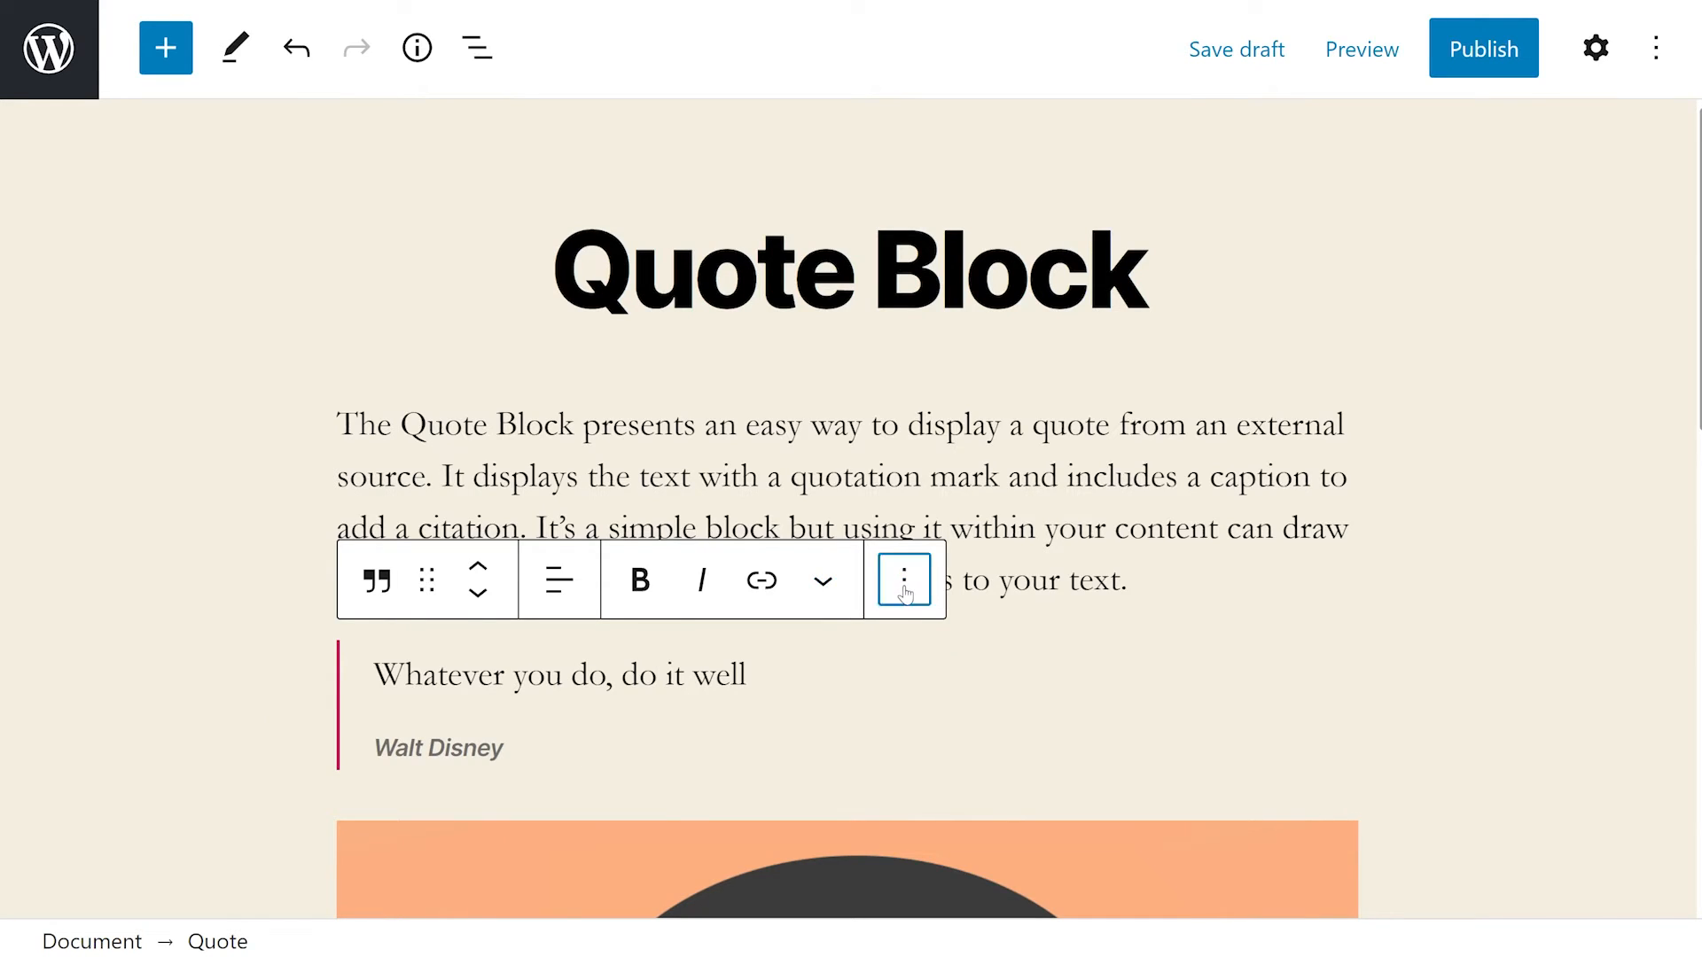
left_click(903, 578)
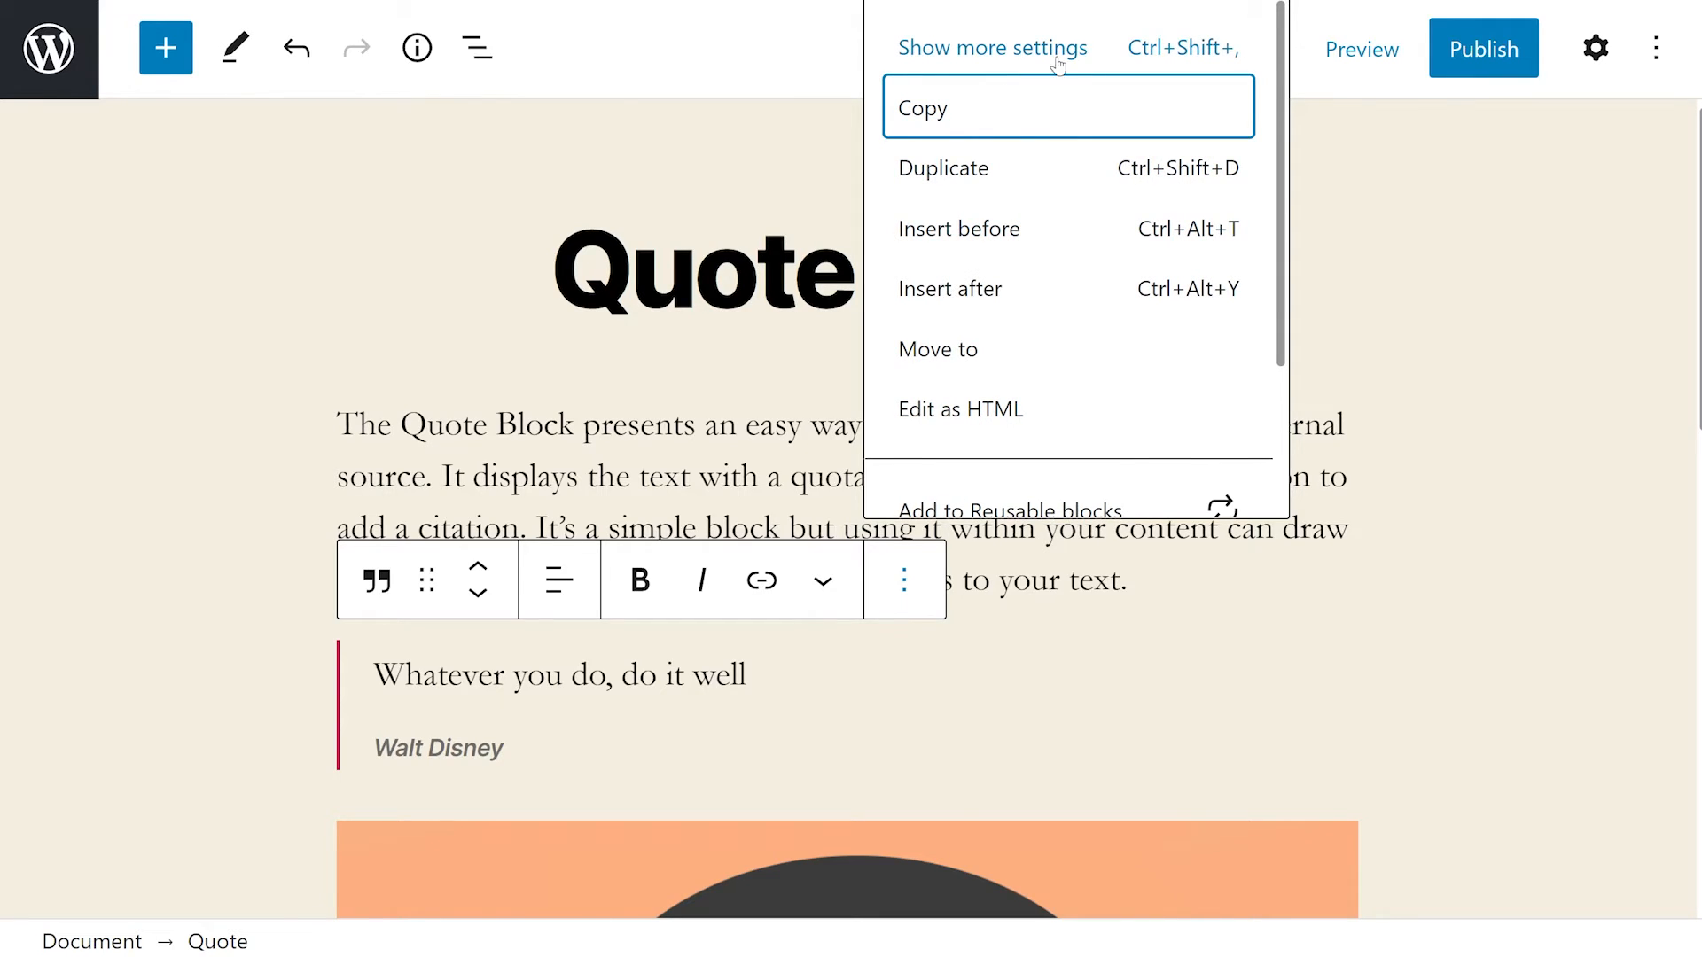
mouse_move(943, 168)
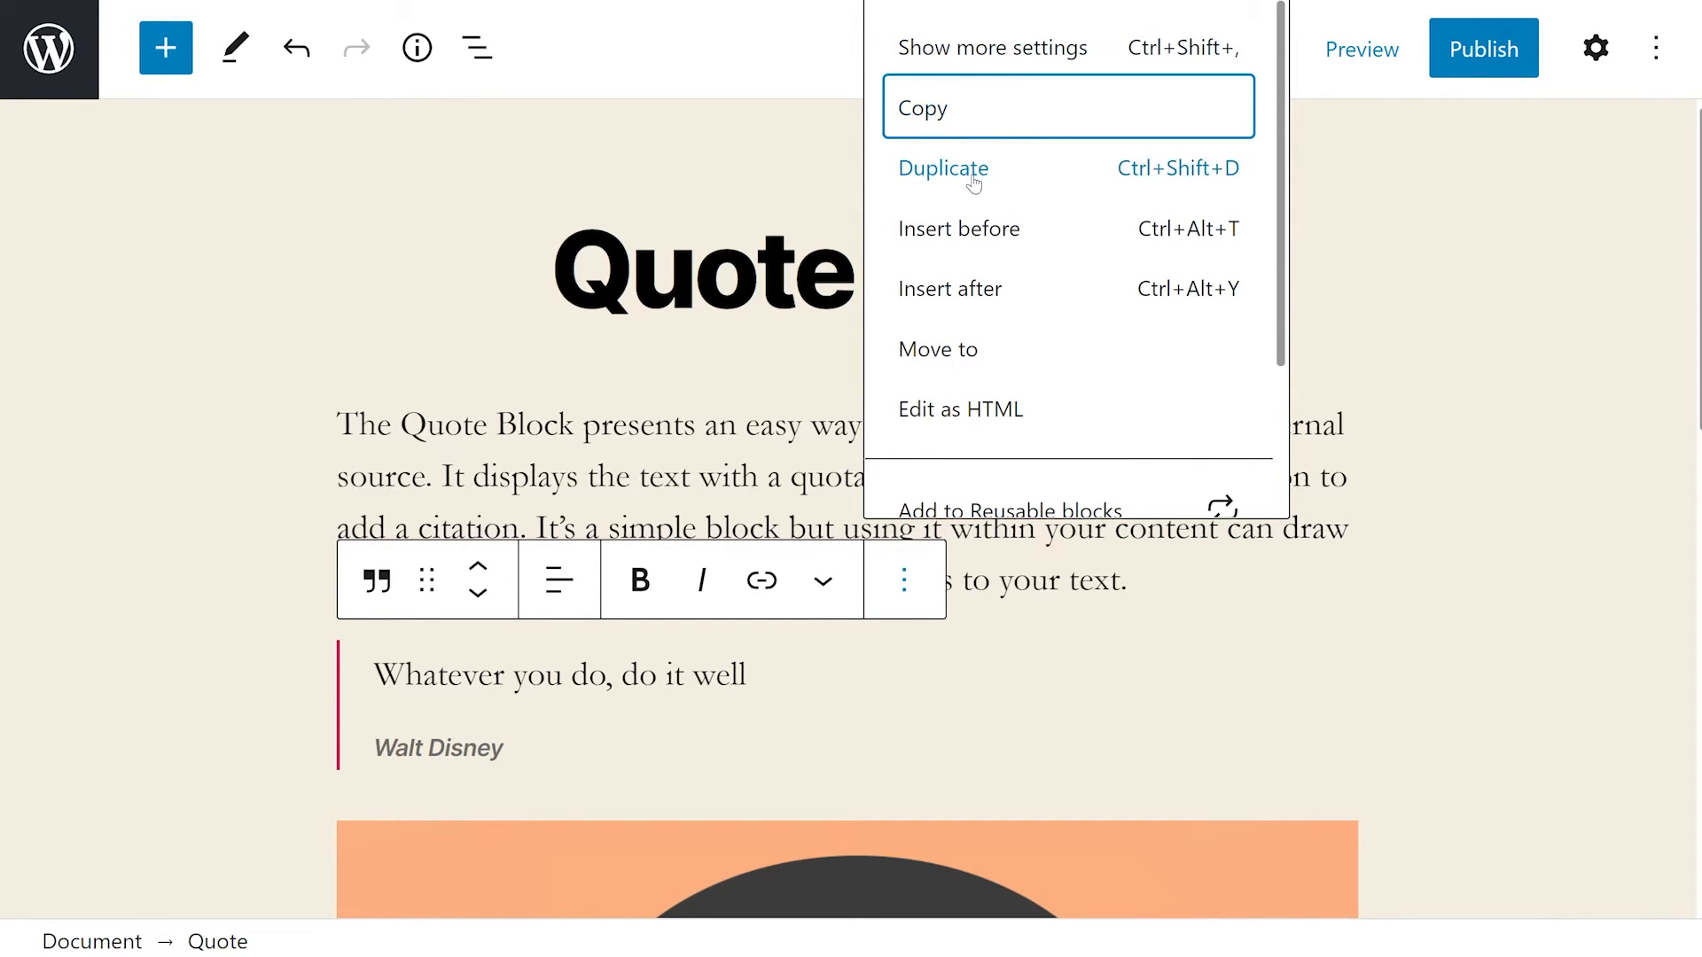
mouse_move(977, 363)
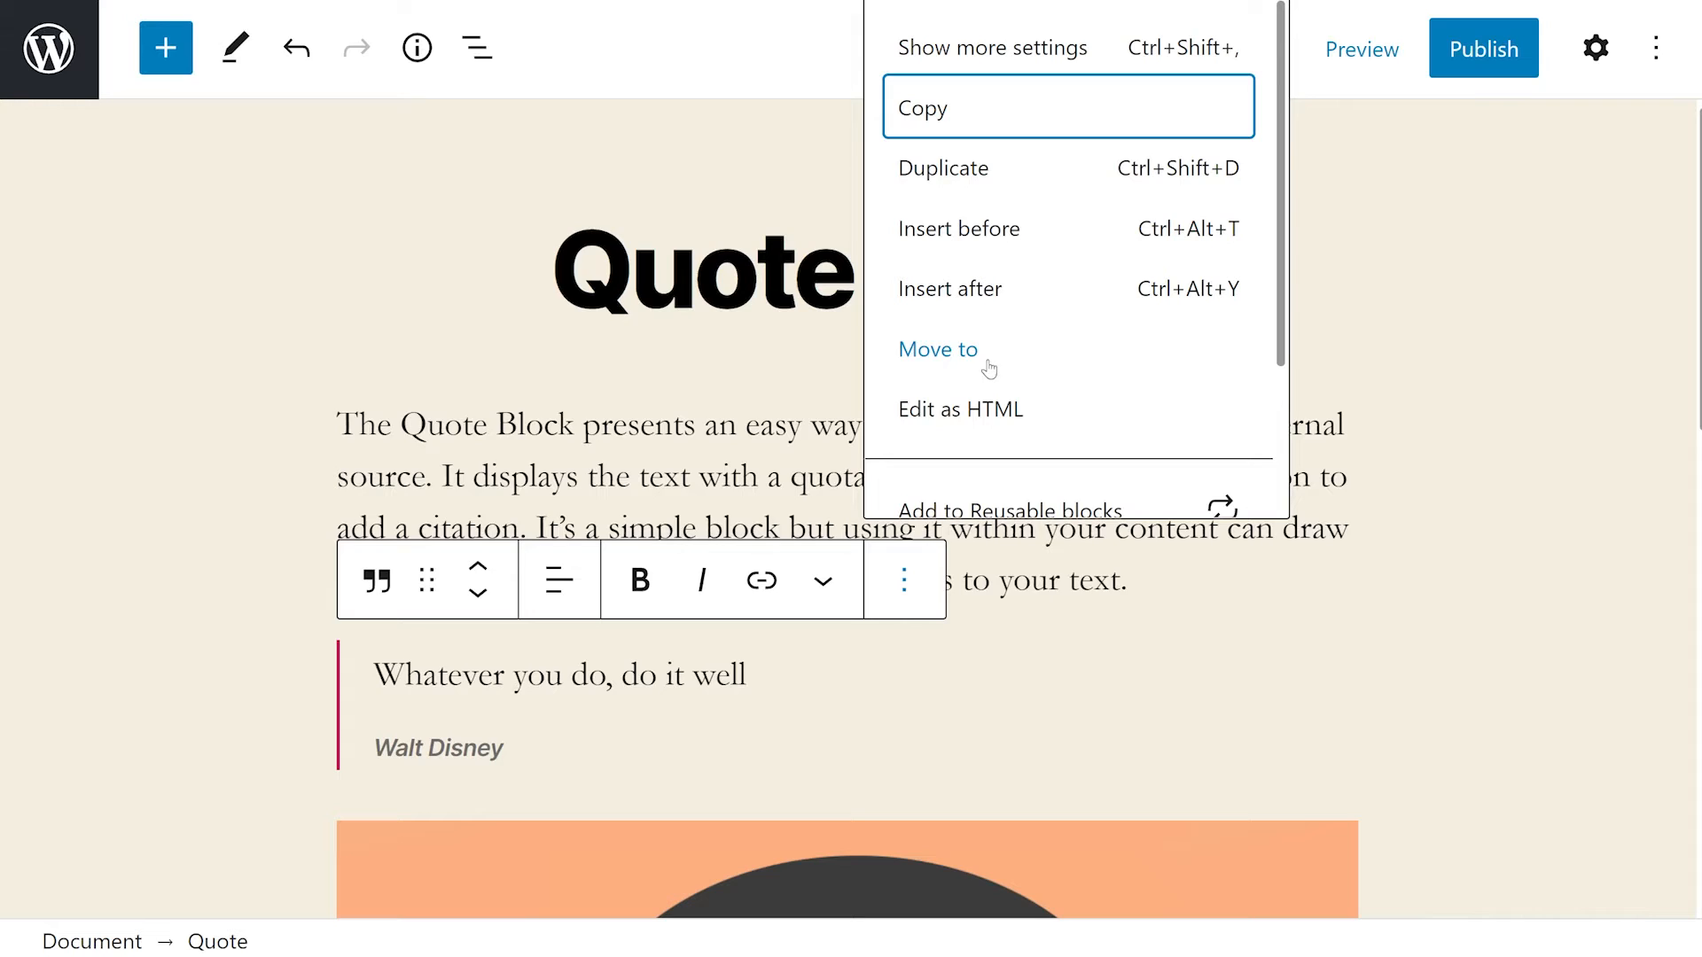
scroll("down", 3)
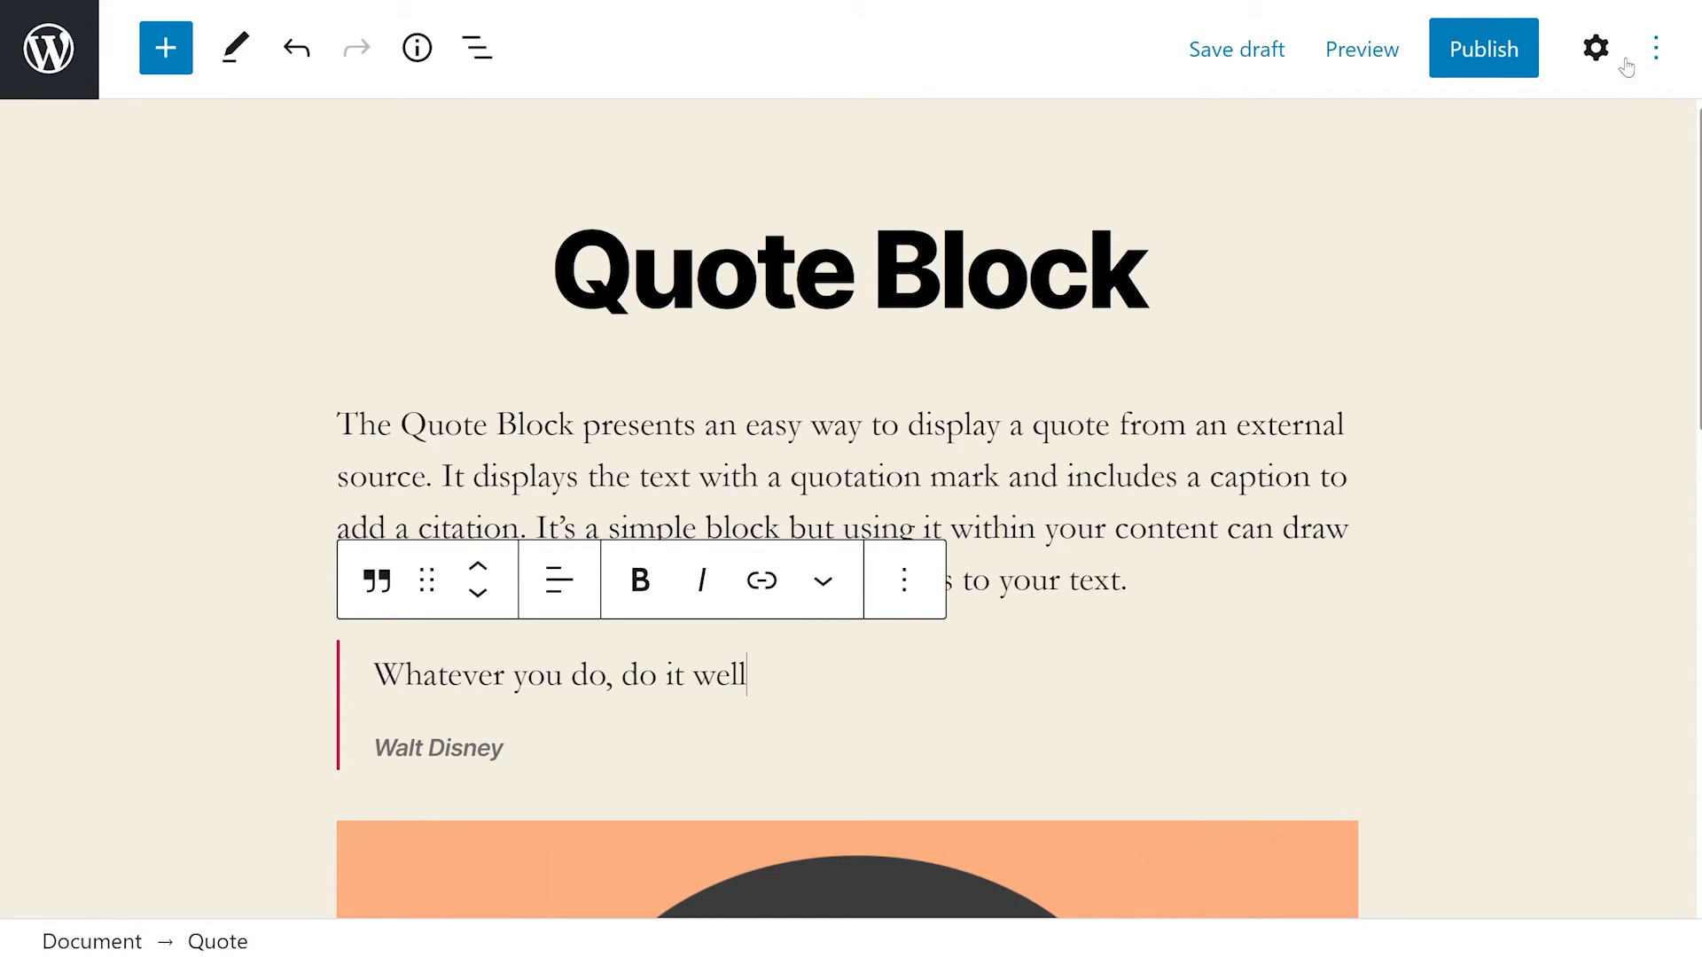
- Show the Quote block sidebar with Default and Large styles, and expand Advanced anchor and CSS class options
left_click(1594, 48)
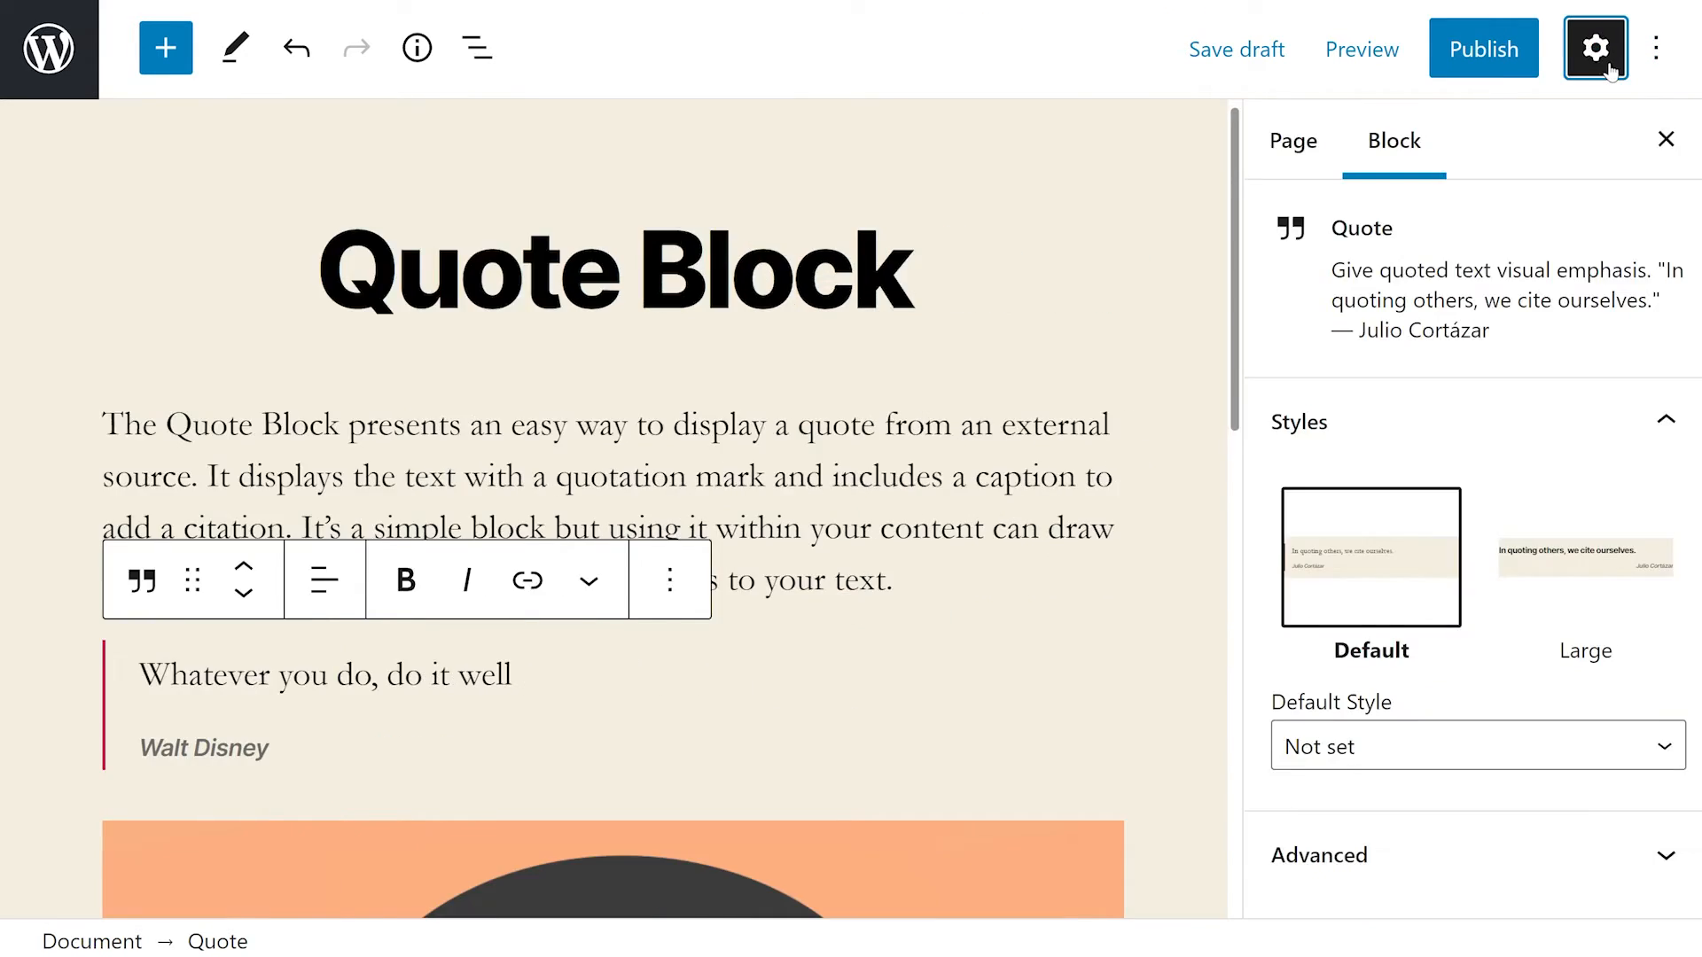
mouse_move(1611, 168)
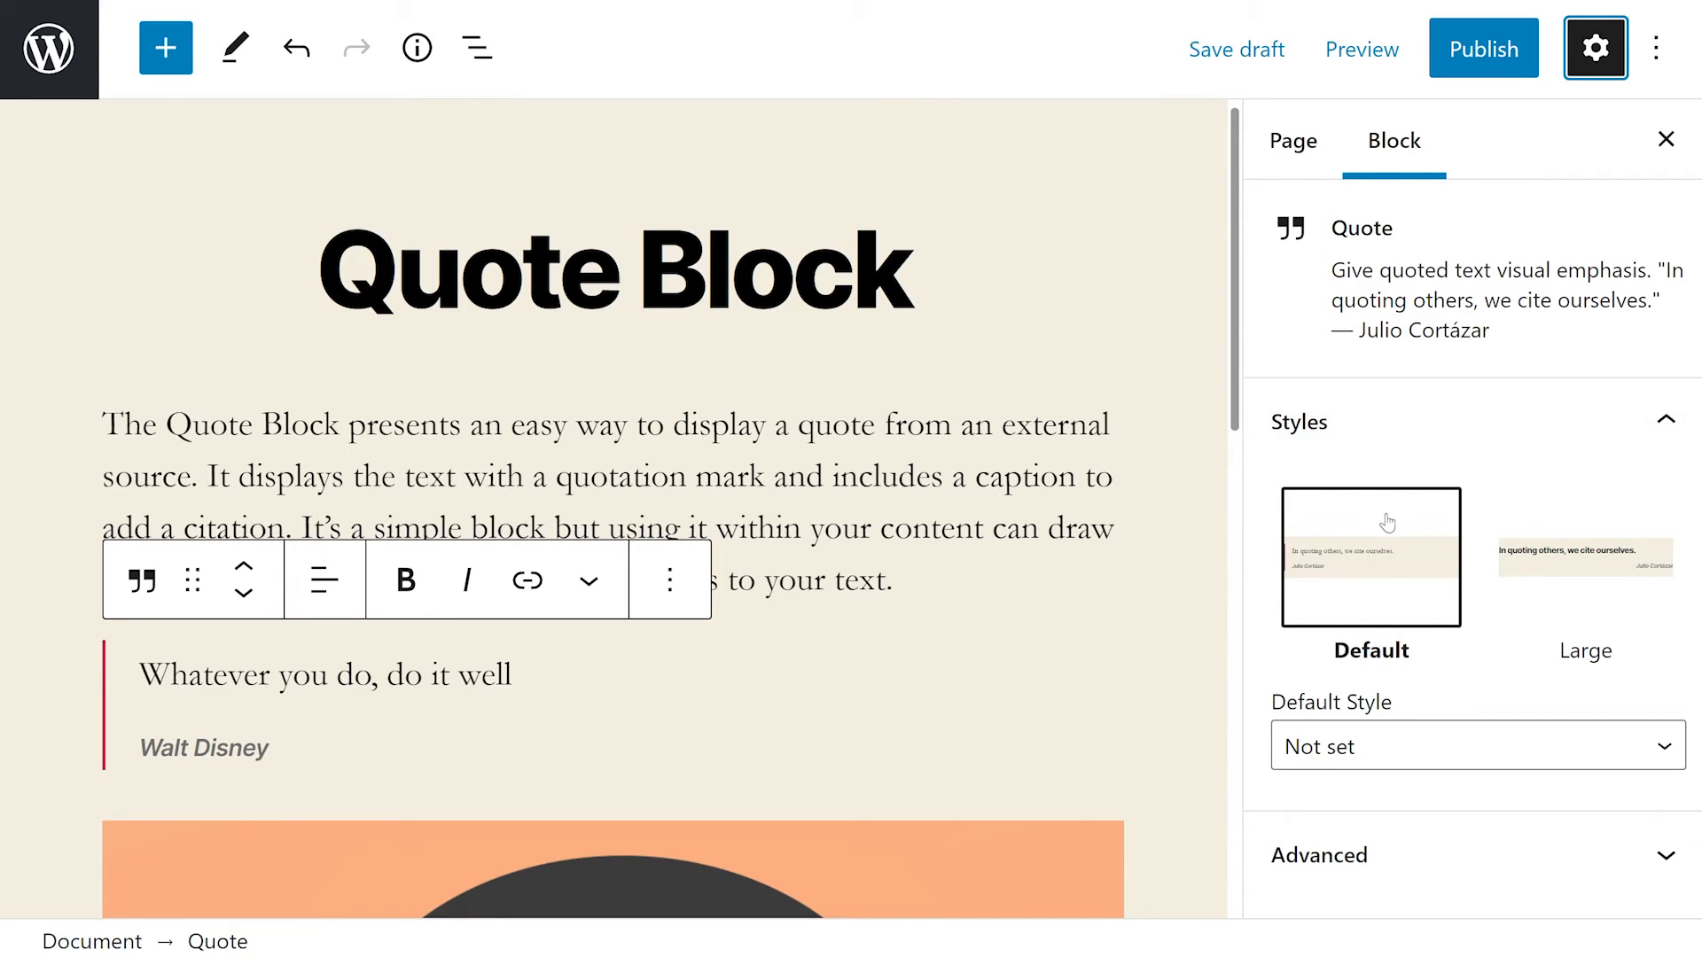
mouse_move(1529, 460)
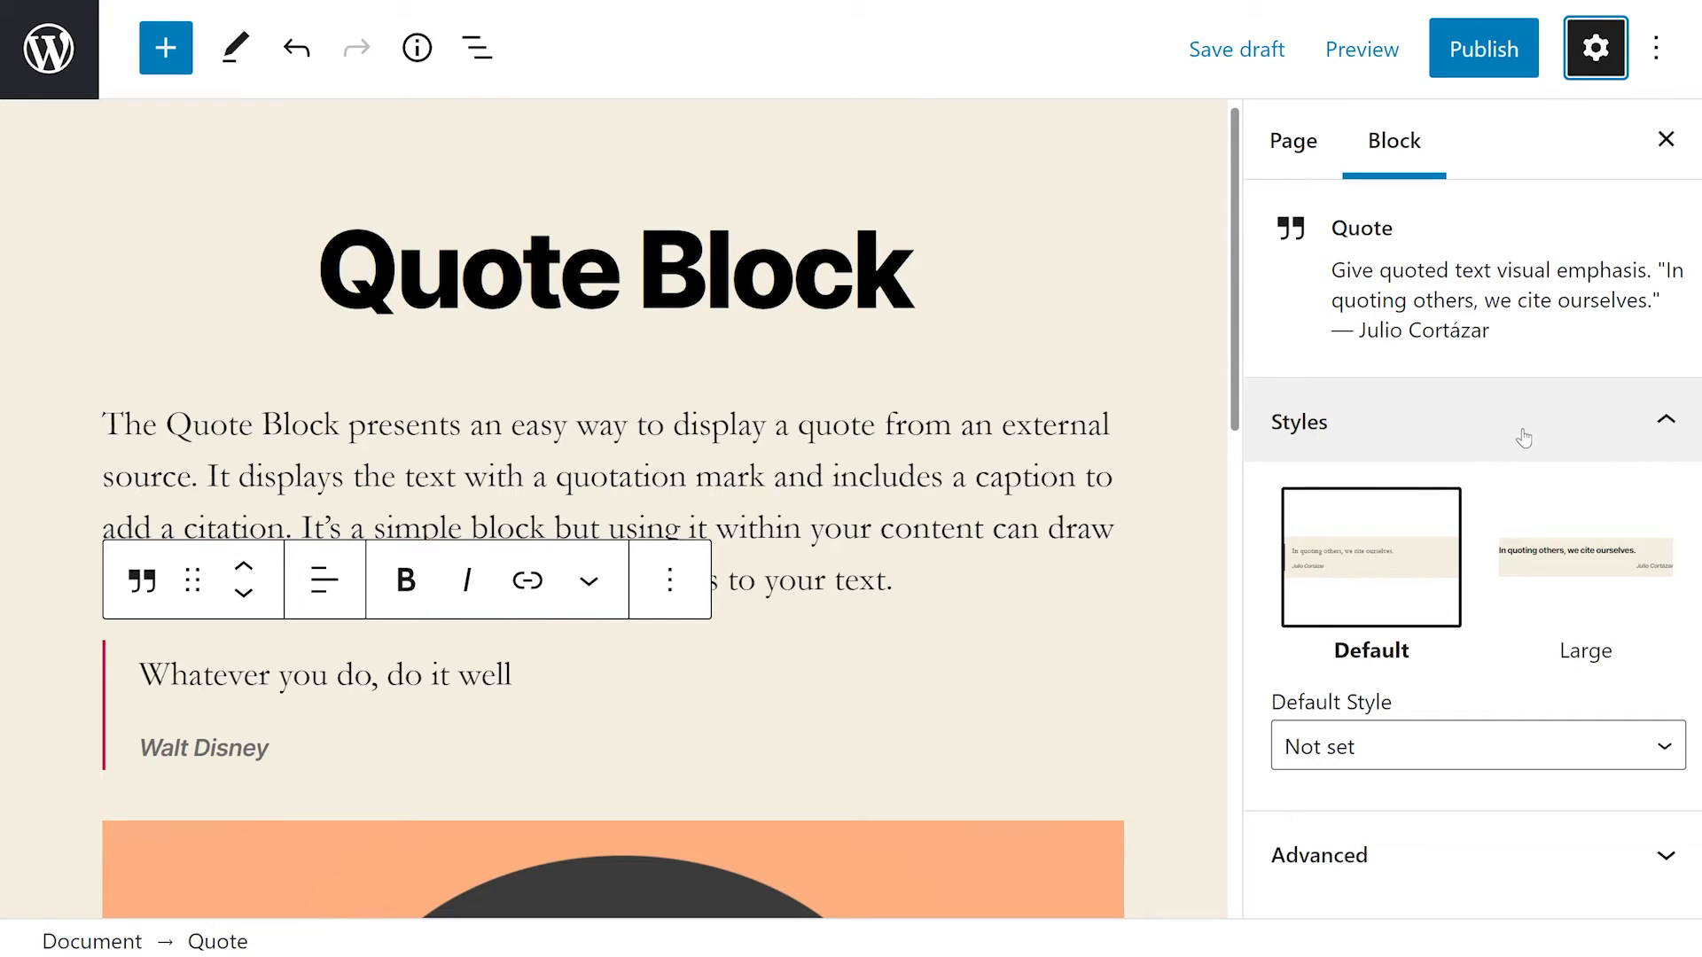
mouse_move(1534, 448)
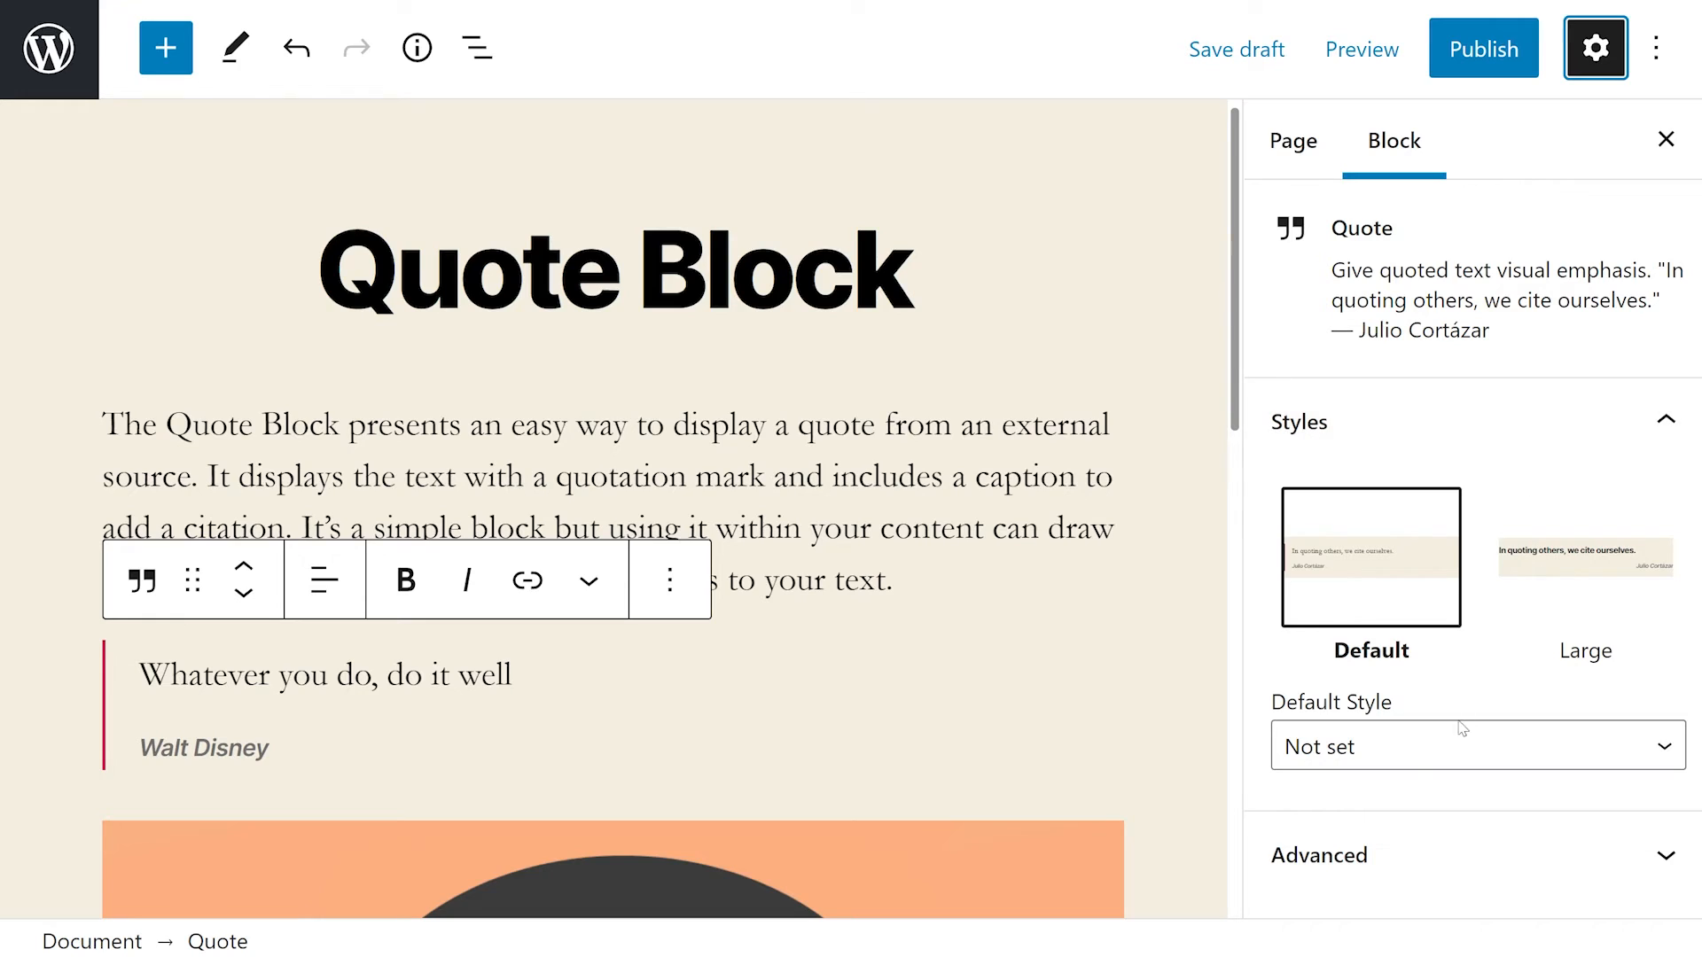
left_click(1474, 745)
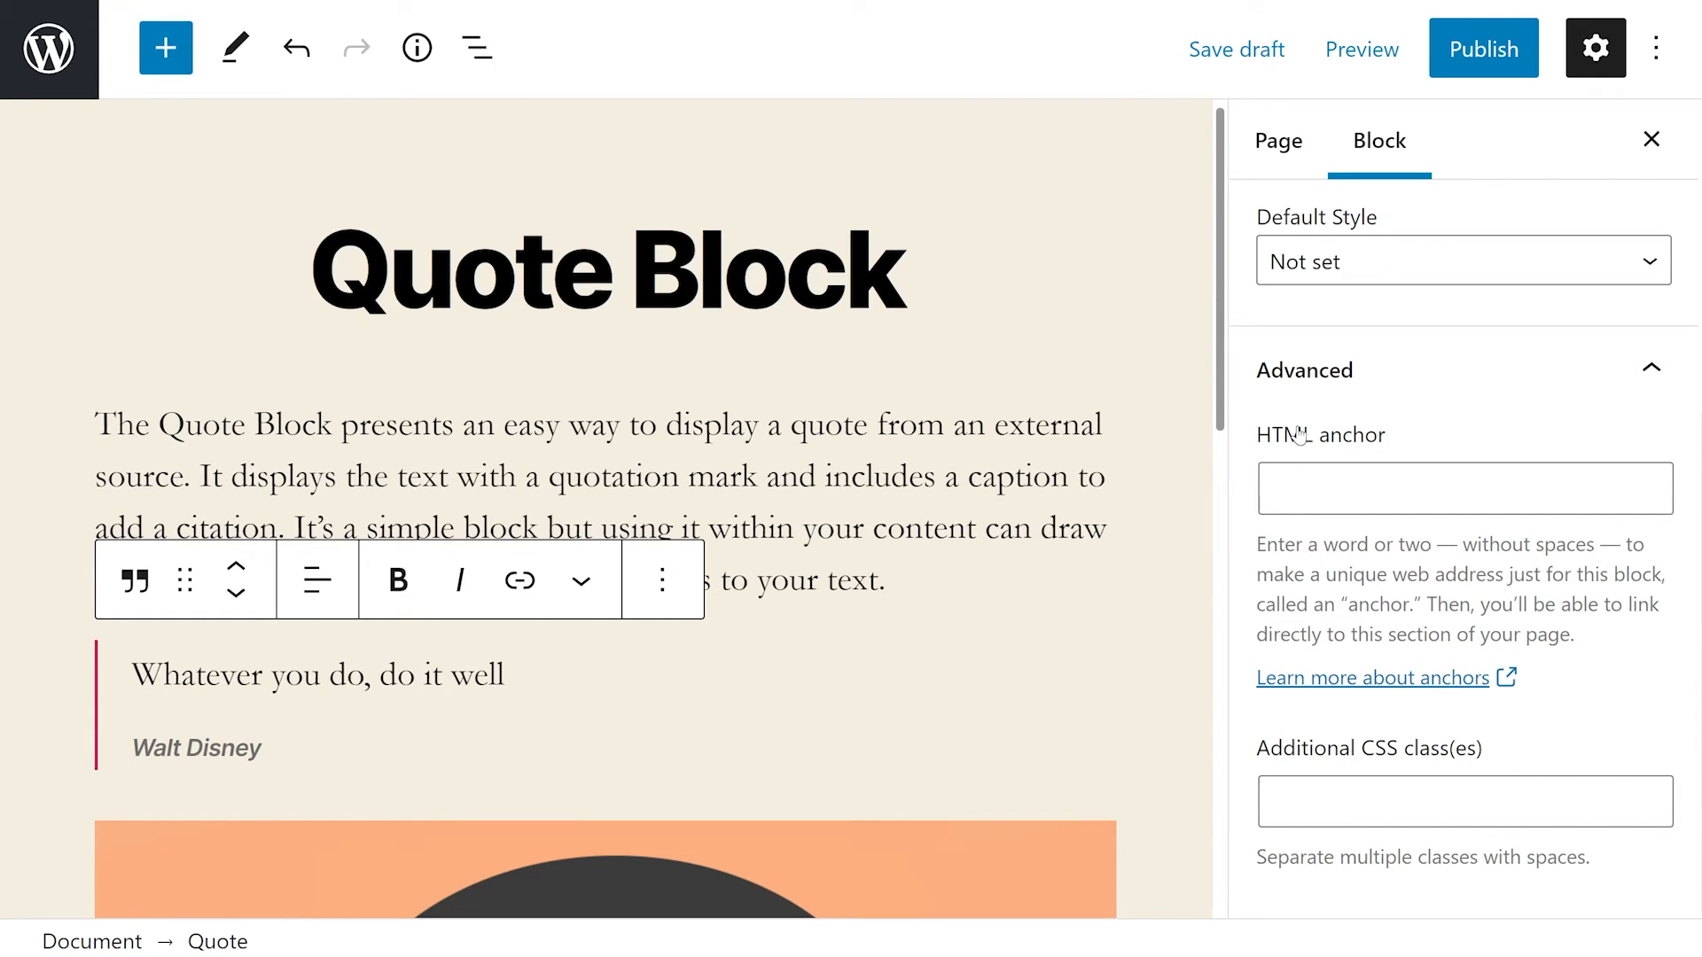
mouse_move(1298, 435)
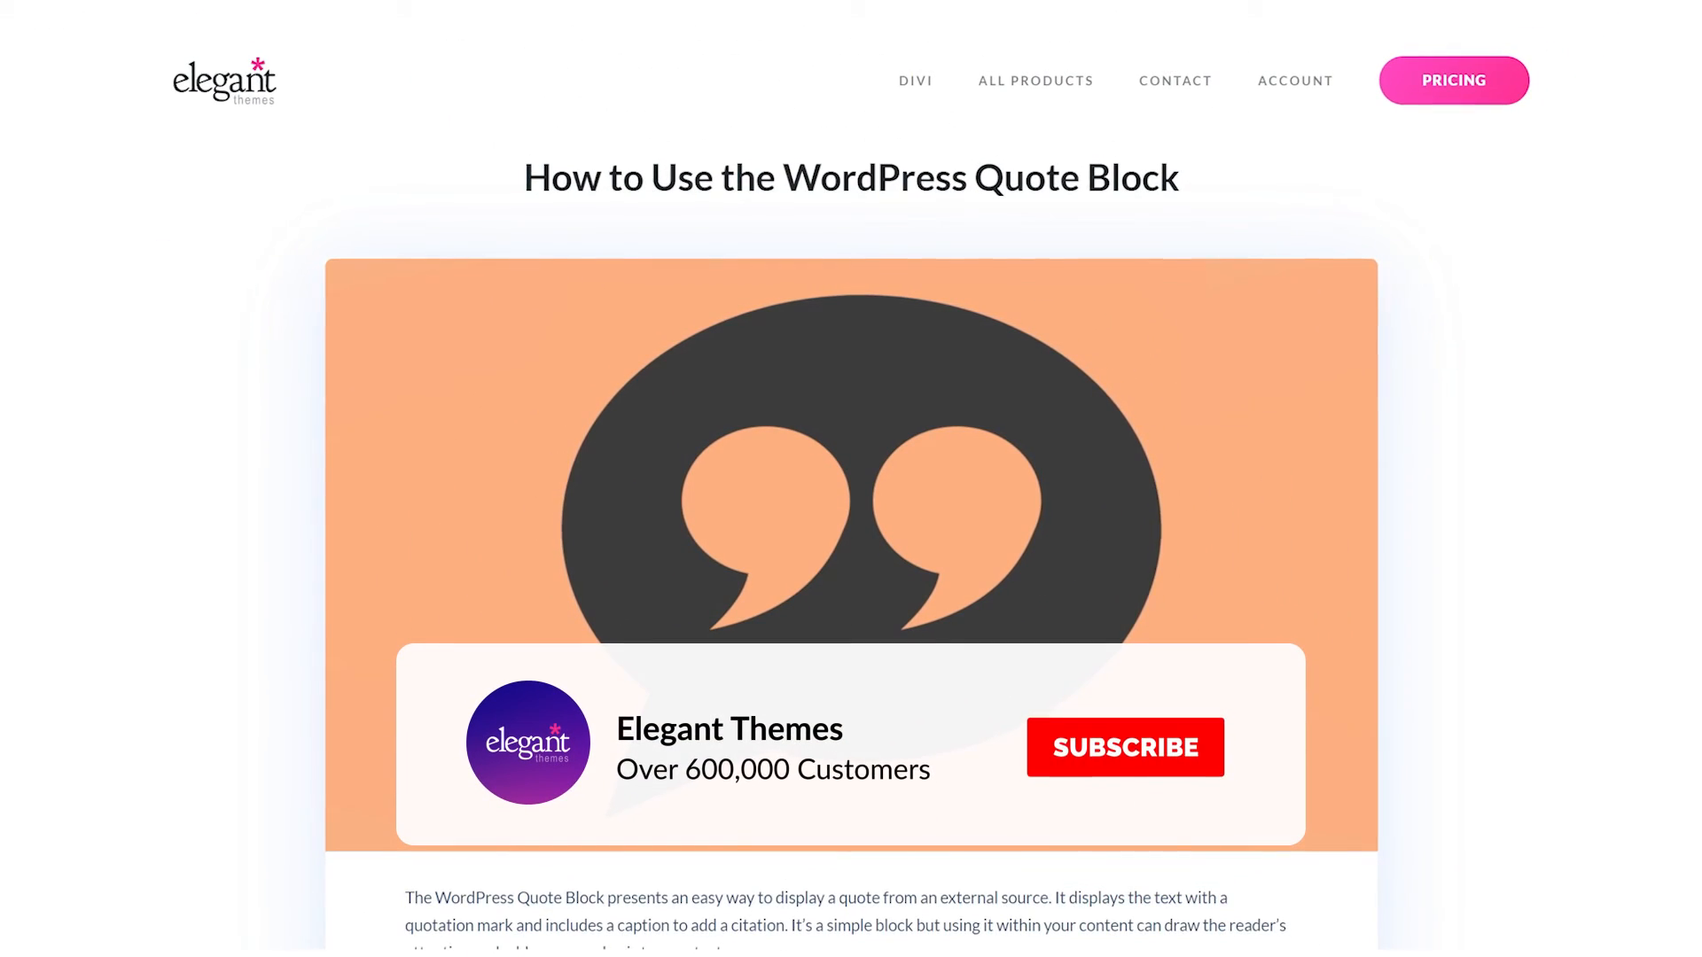
- Show the Elegant Themes outro card for the WordPress Quote Block article with its Subscribe prompt
left_click(1123, 746)
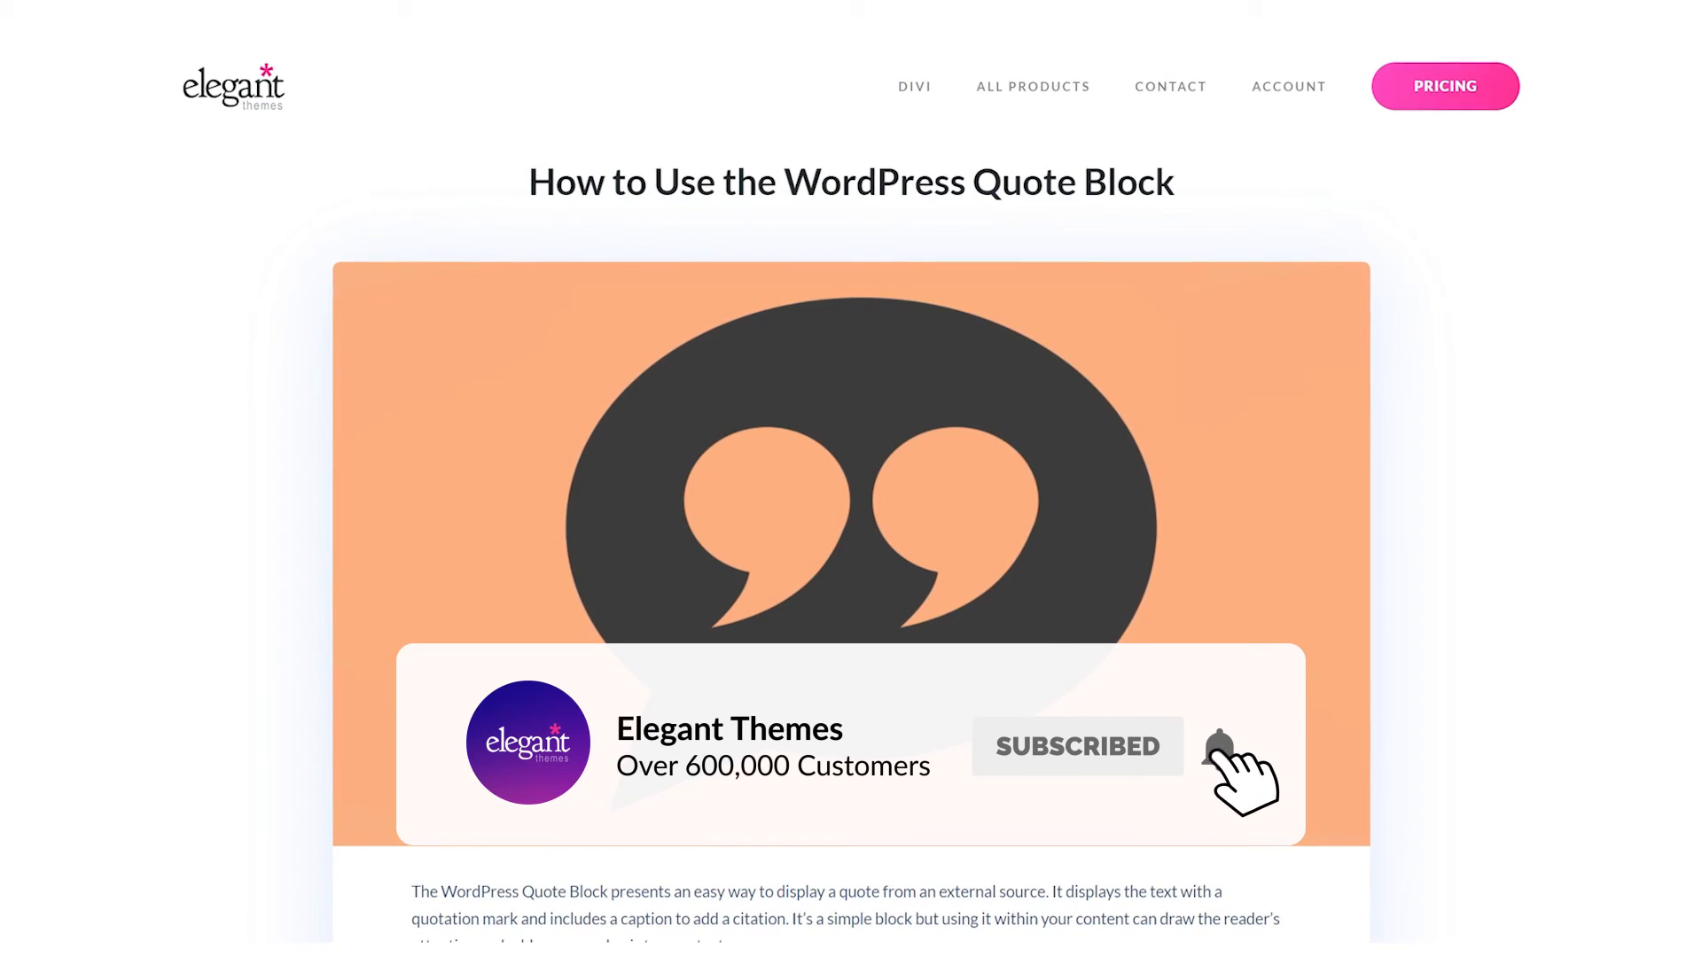